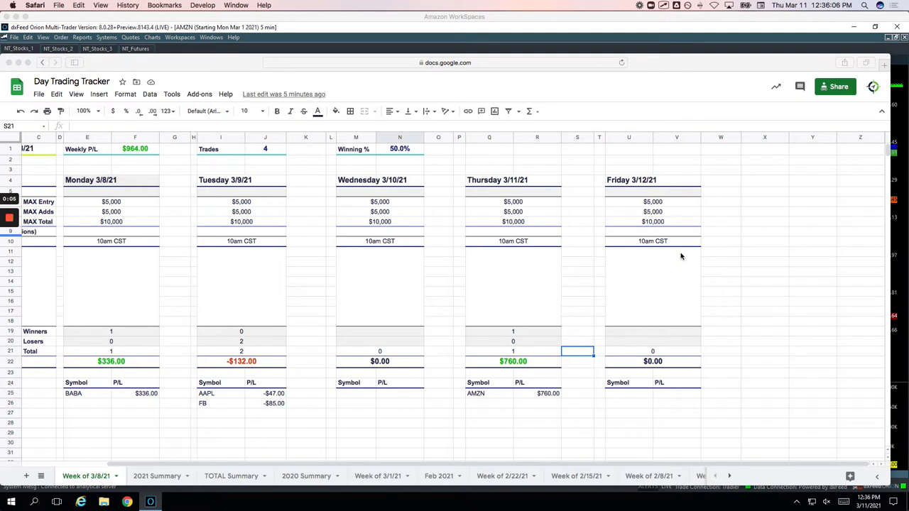
mouse_move(579, 350)
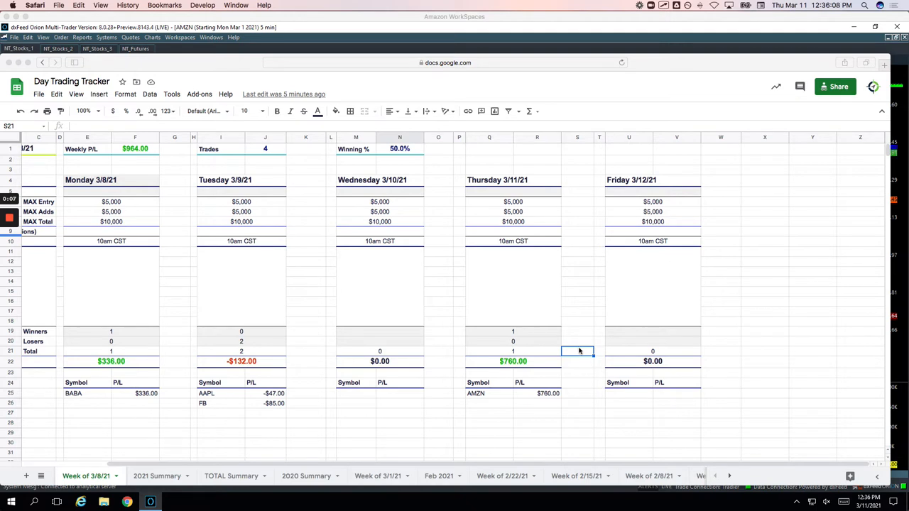
mouse_move(494, 357)
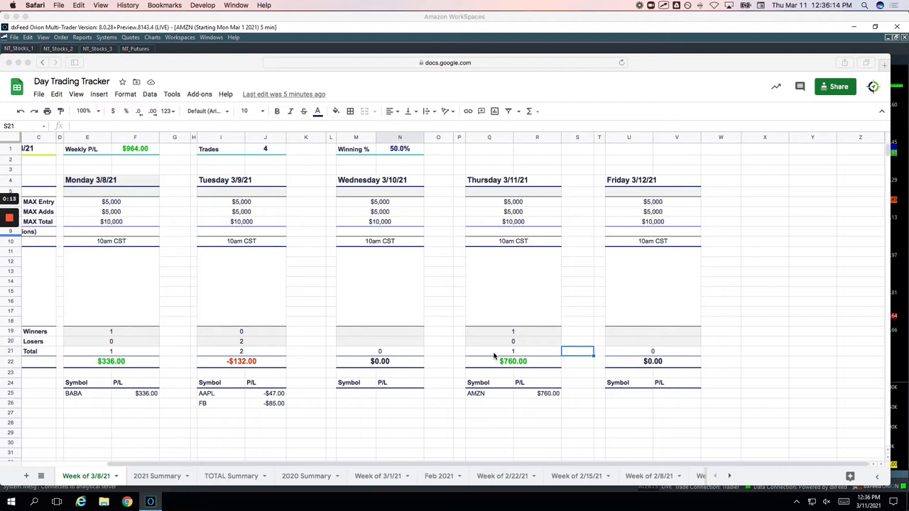
mouse_move(519, 357)
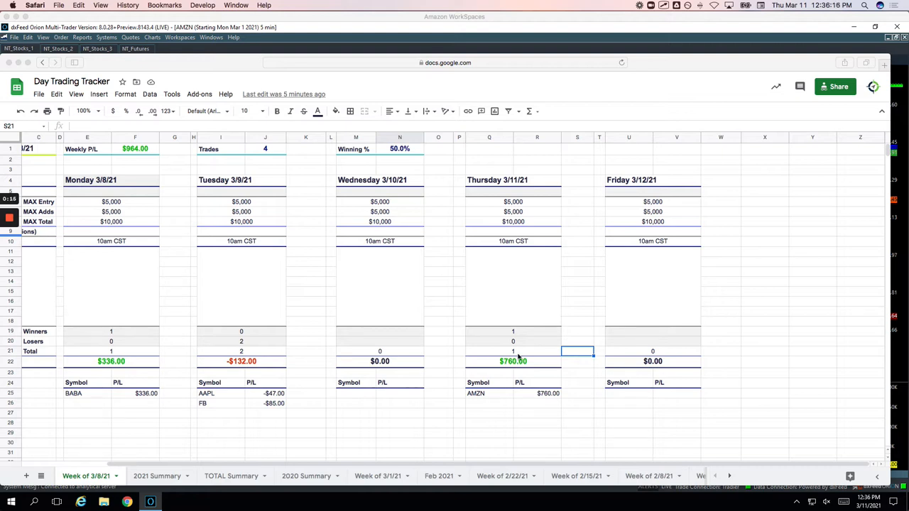
mouse_move(582, 348)
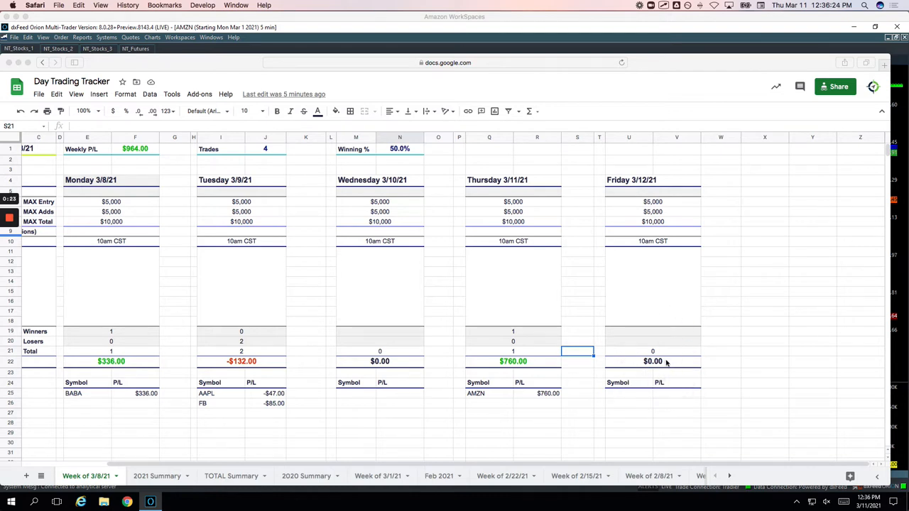
mouse_move(665, 344)
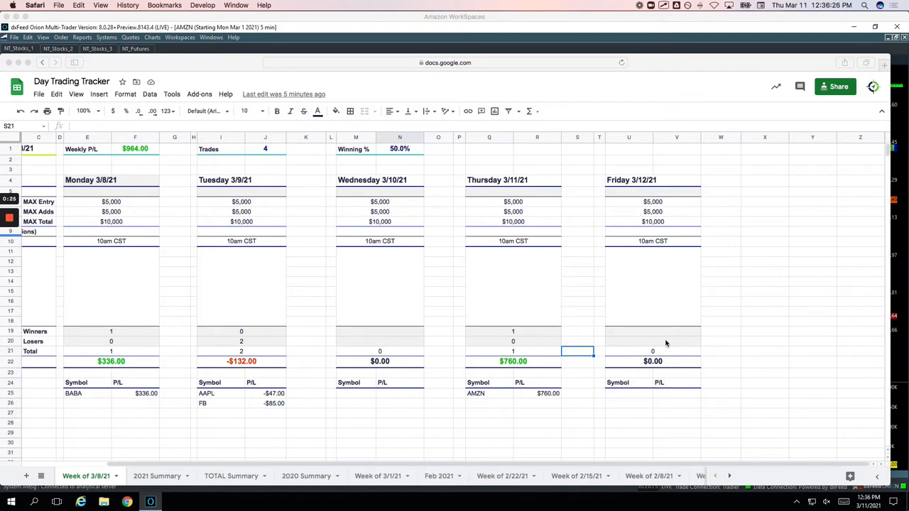
mouse_move(578, 395)
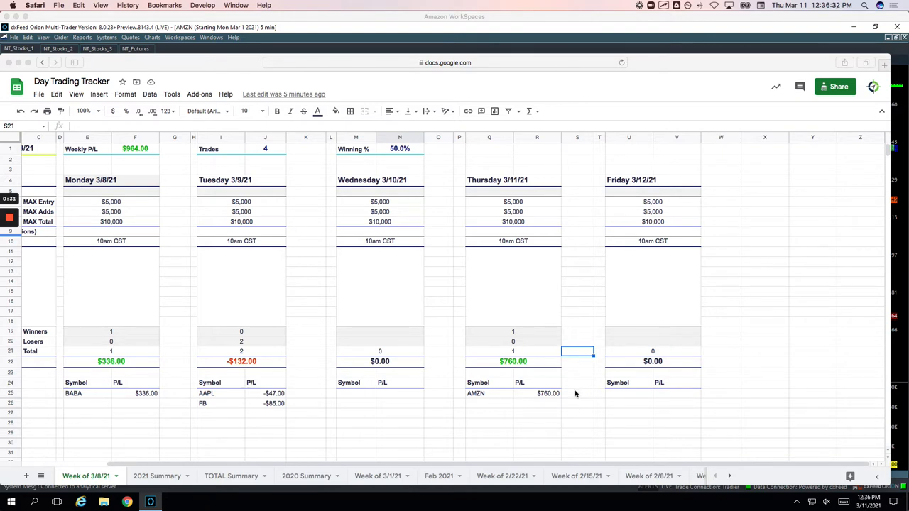
mouse_move(539, 371)
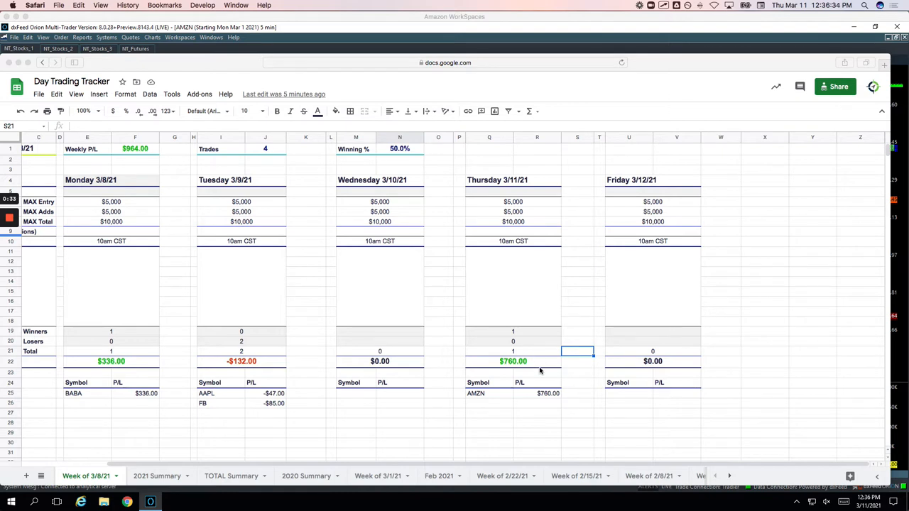
mouse_move(525, 340)
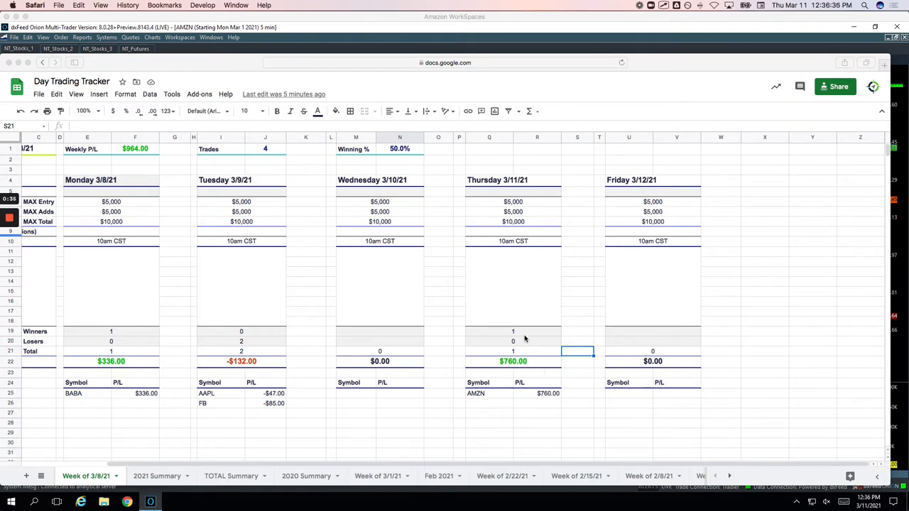
mouse_move(537, 367)
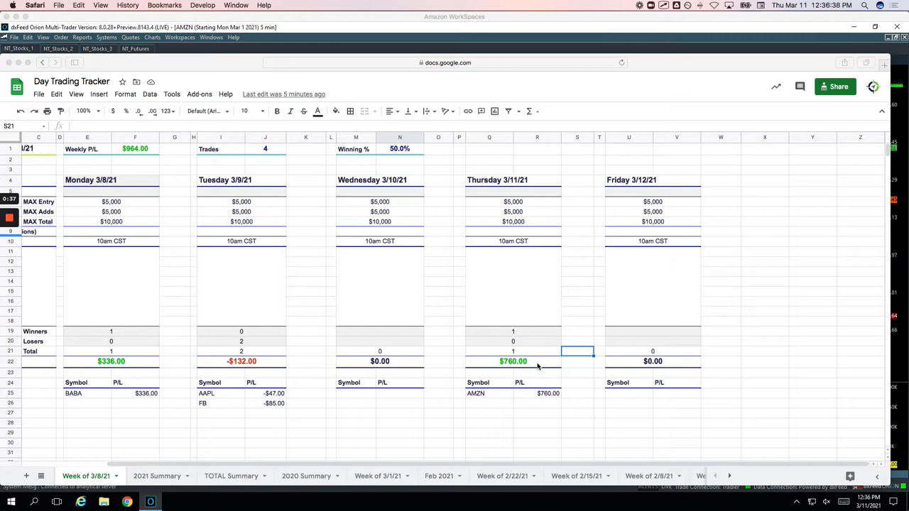
Scroll down to the futures rows 45–66, showing Thursday's /MNQ and /MYM trades totalling $171
scroll("down", 3)
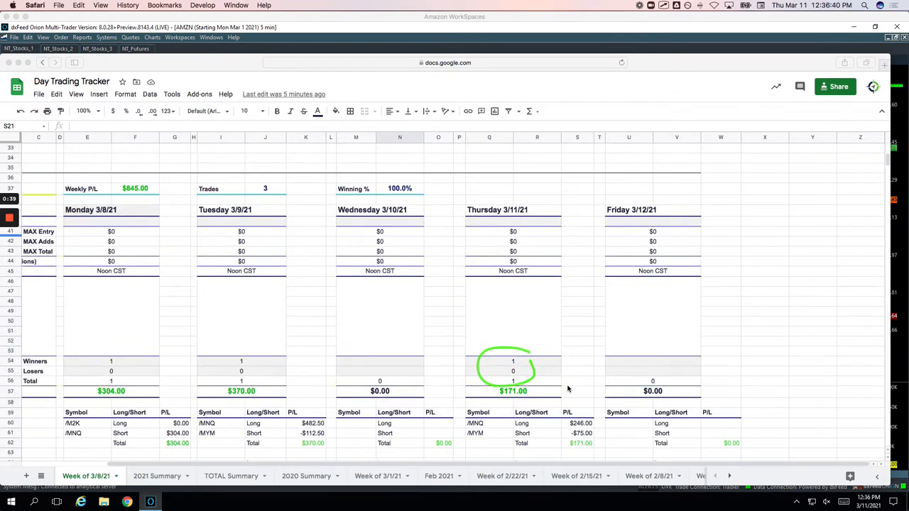
scroll("down", 3)
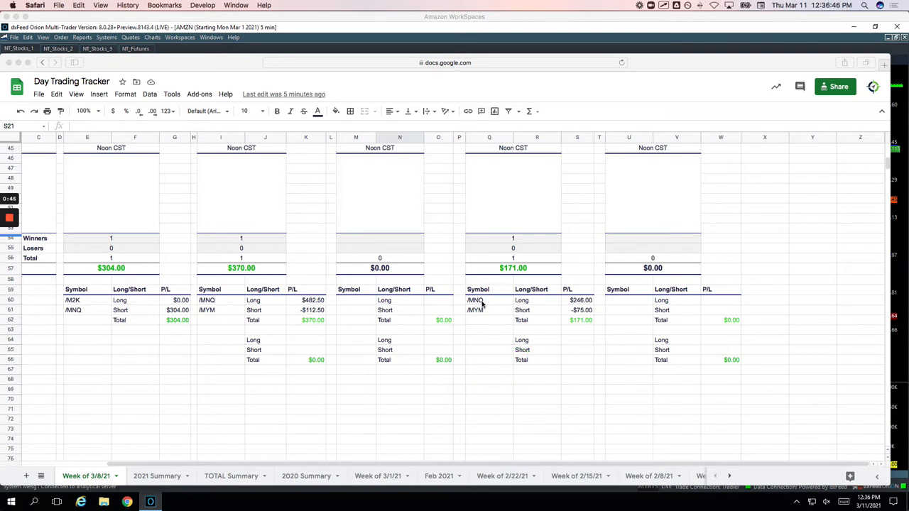
mouse_move(497, 315)
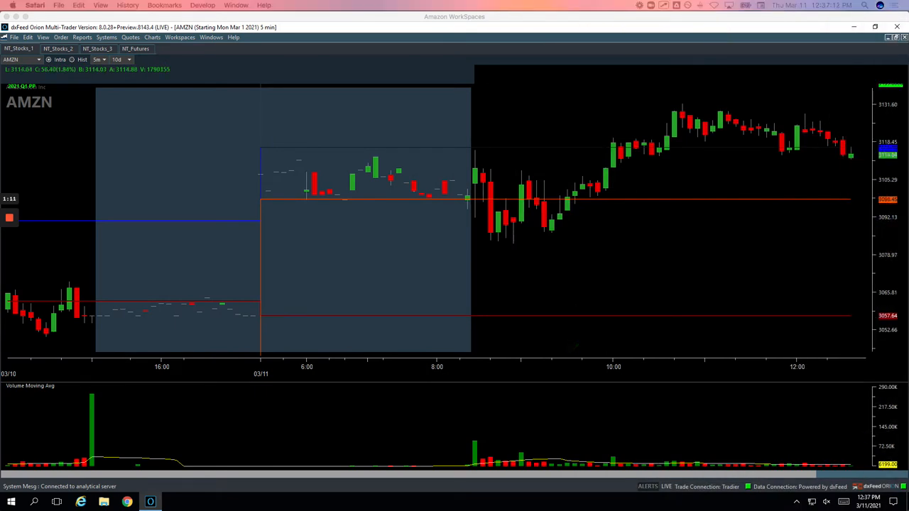
mouse_move(482, 181)
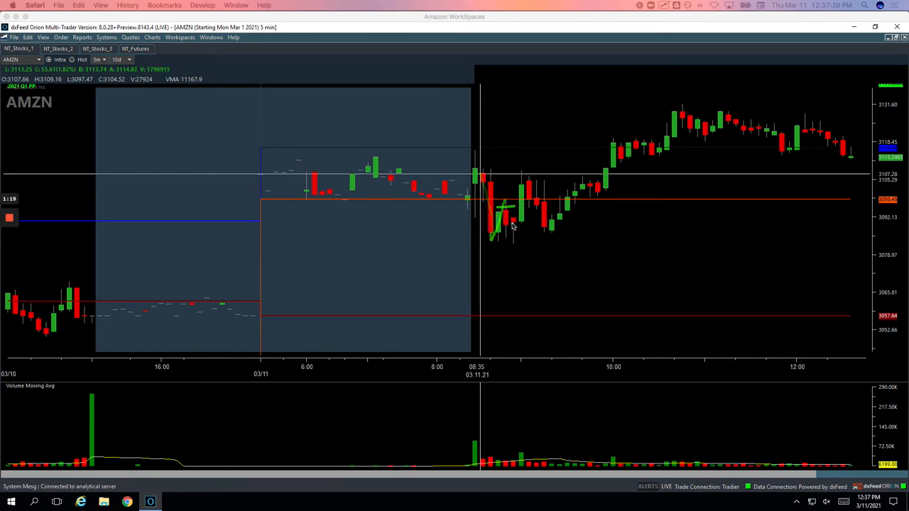
left_click(510, 226)
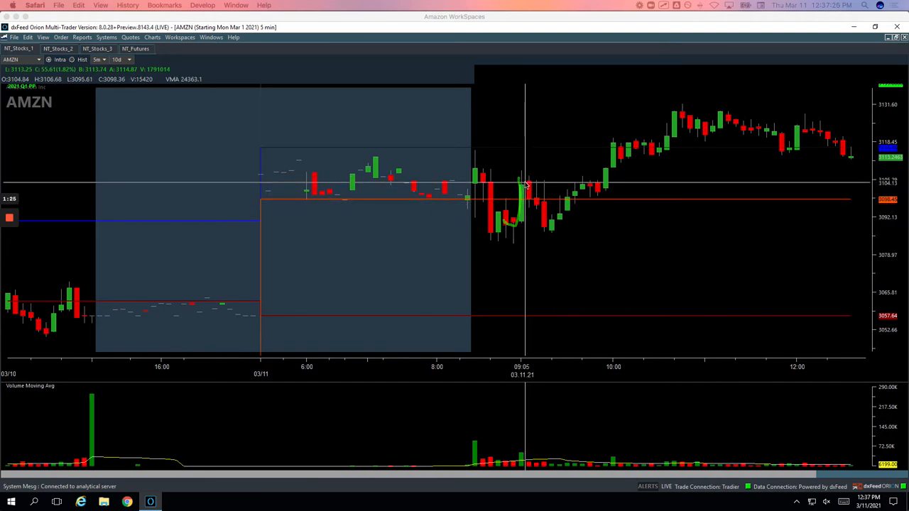
mouse_move(475, 153)
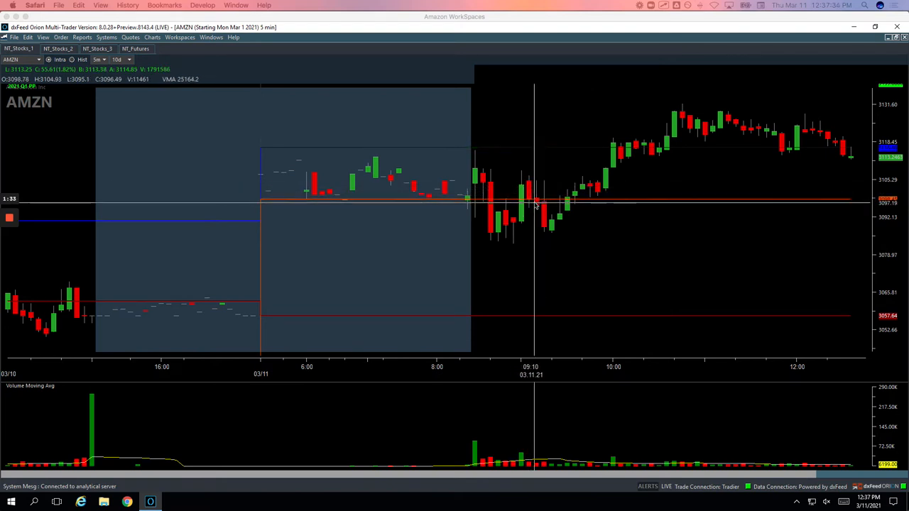
mouse_move(534, 206)
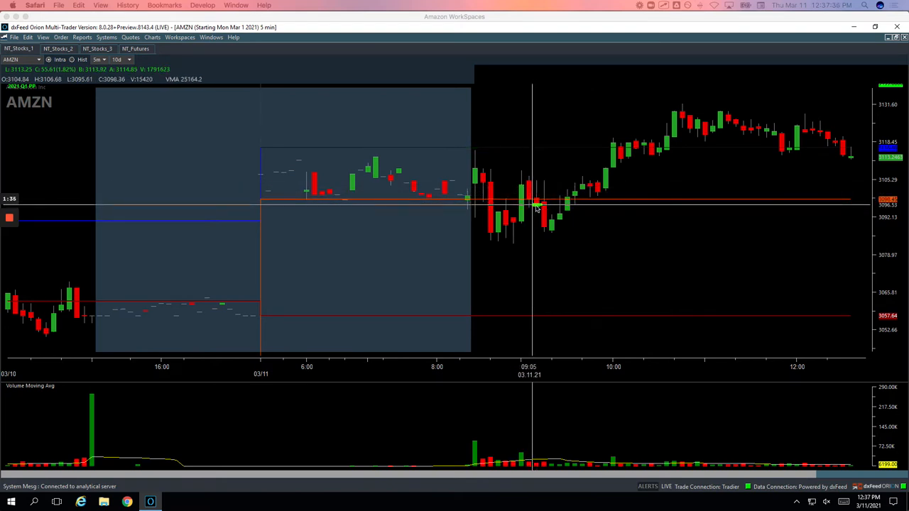
mouse_move(537, 208)
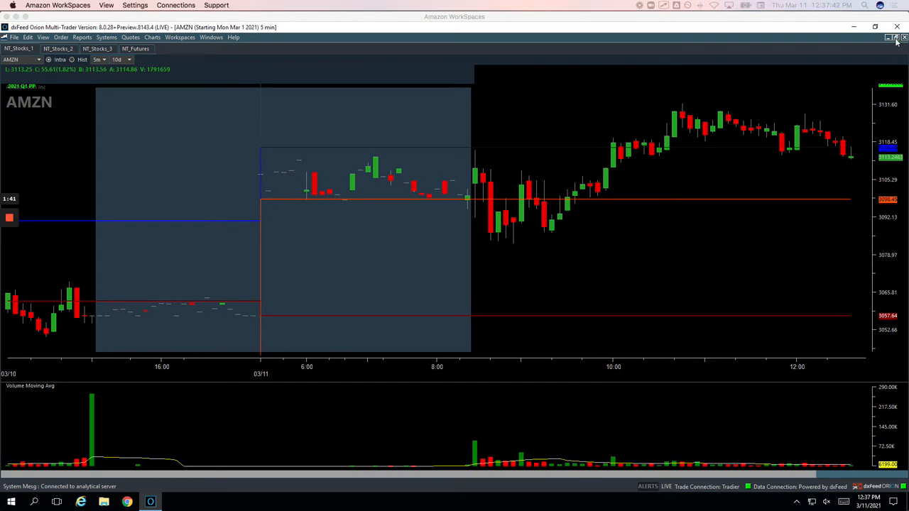
left_click(888, 37)
type("BA")
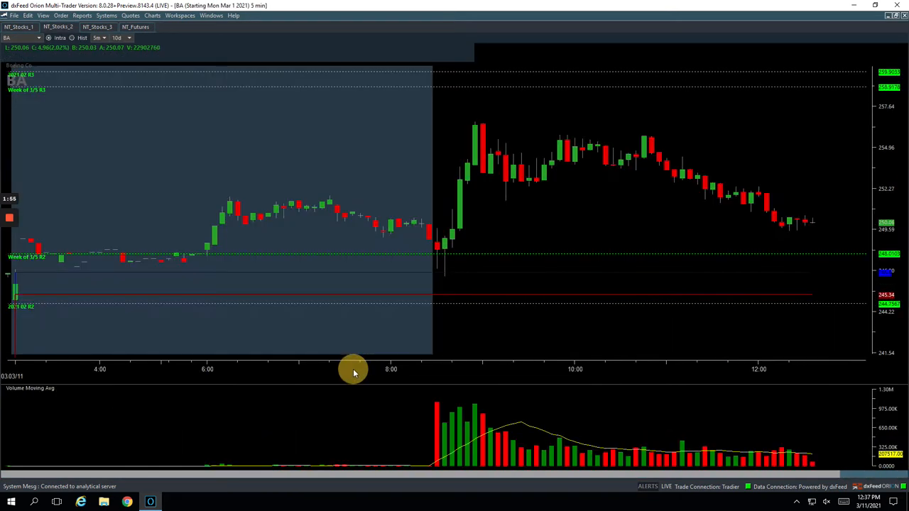
mouse_move(455, 213)
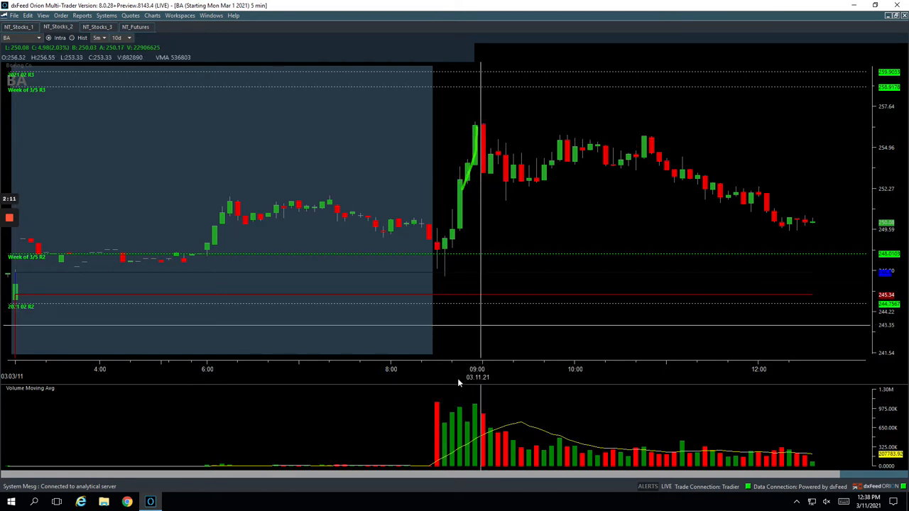
mouse_move(444, 425)
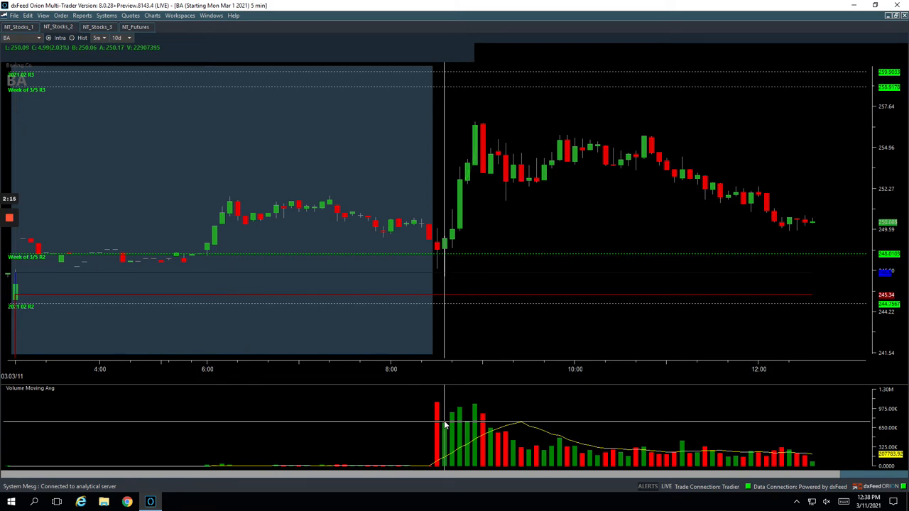
mouse_move(467, 409)
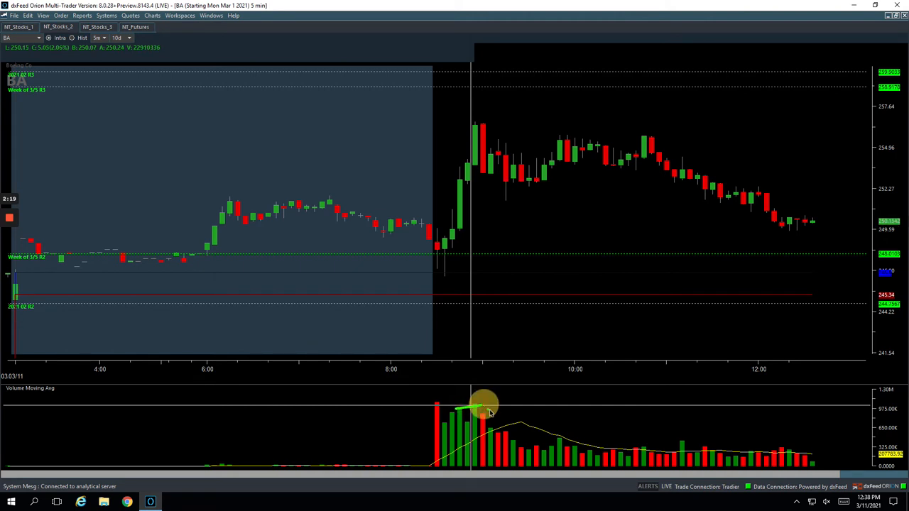
mouse_move(478, 147)
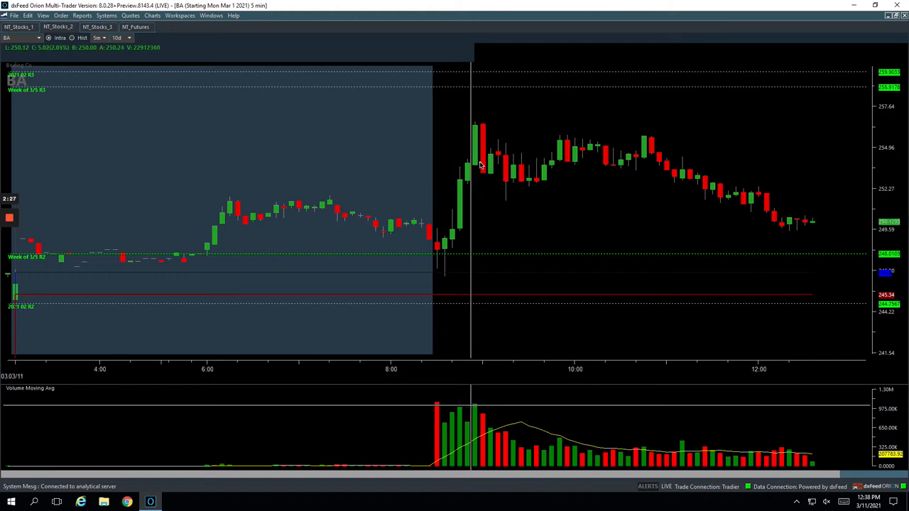
Drag on the maximized BA 5-minute chart while reviewing it
left_click_drag(483, 165, 500, 110)
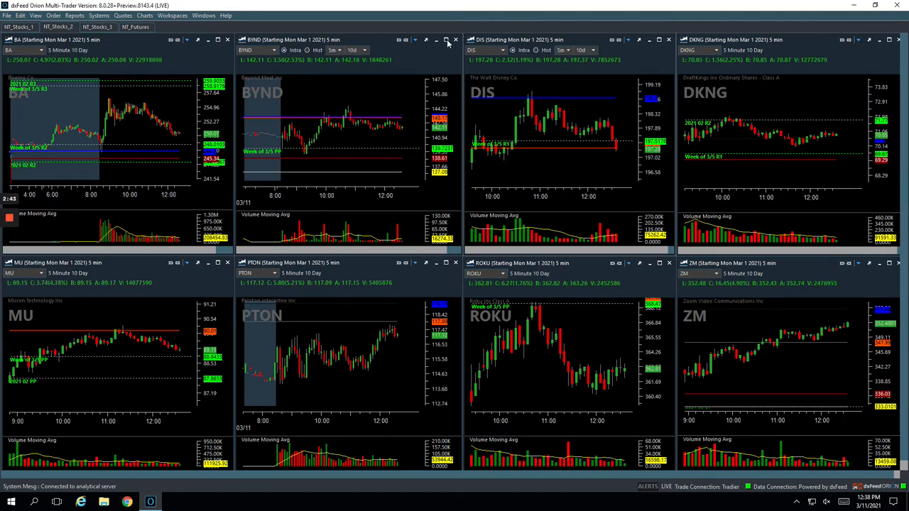
Maximize the BYND chart, draw a green stroke beside the 9:50 rally, and restore the grid
left_click(446, 39)
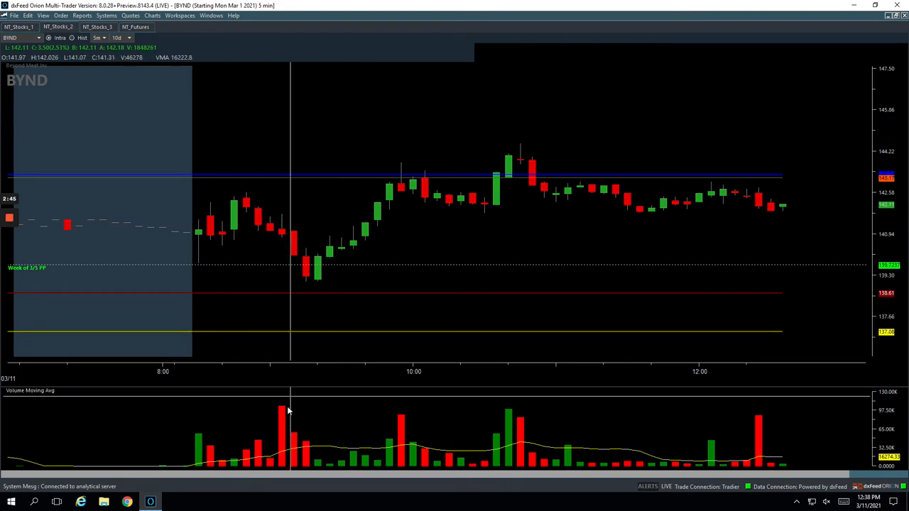
mouse_move(305, 264)
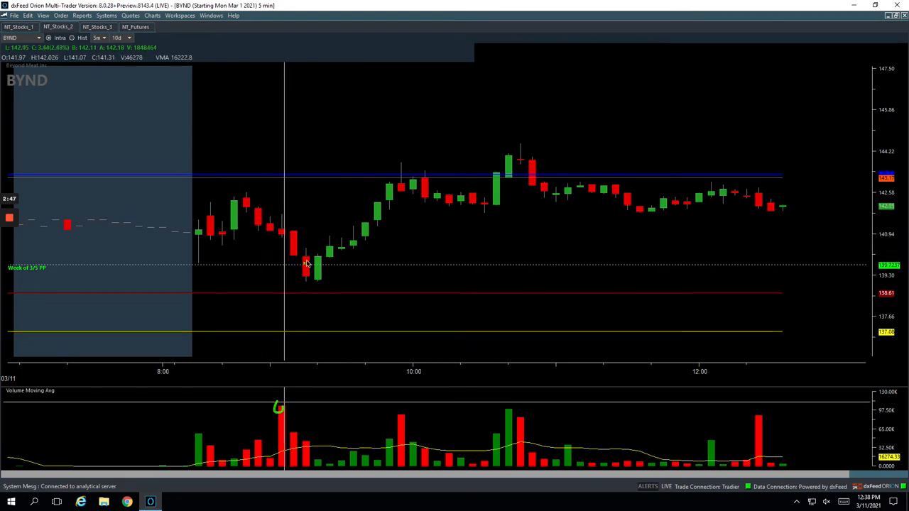
mouse_move(326, 250)
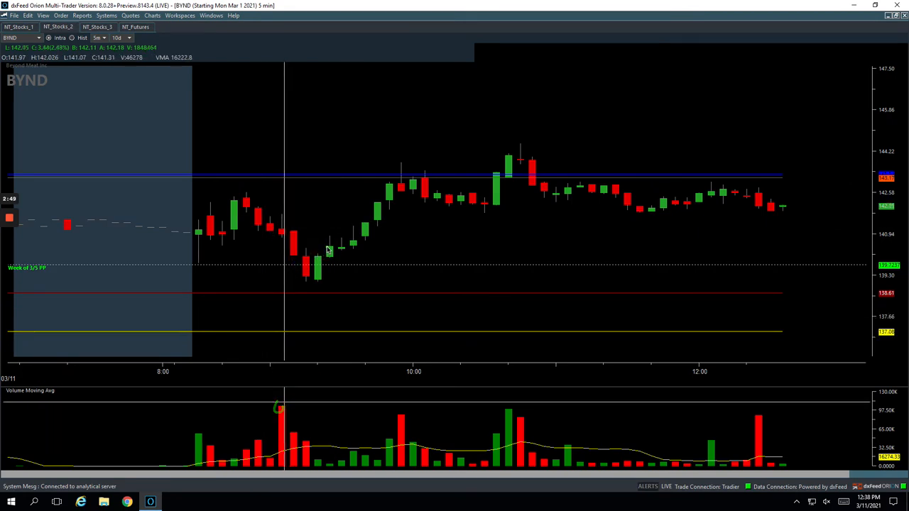
left_click_drag(330, 250, 353, 333)
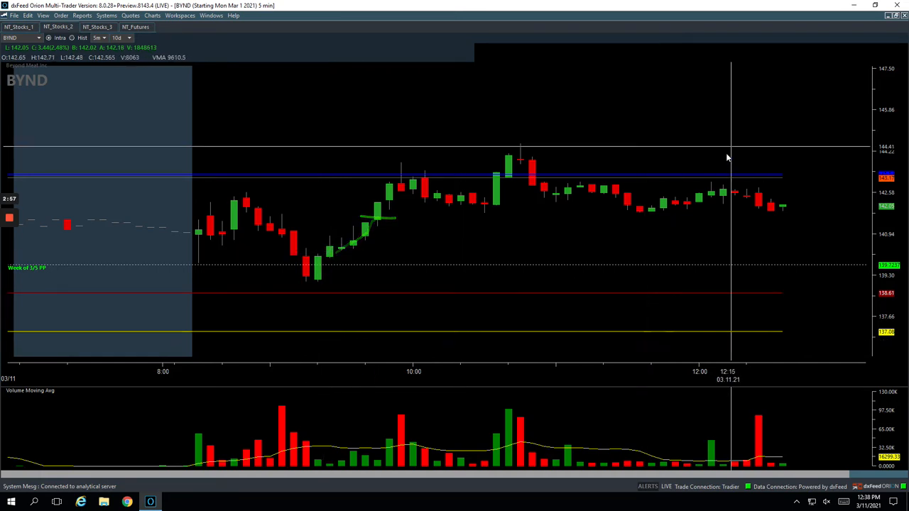
mouse_move(387, 213)
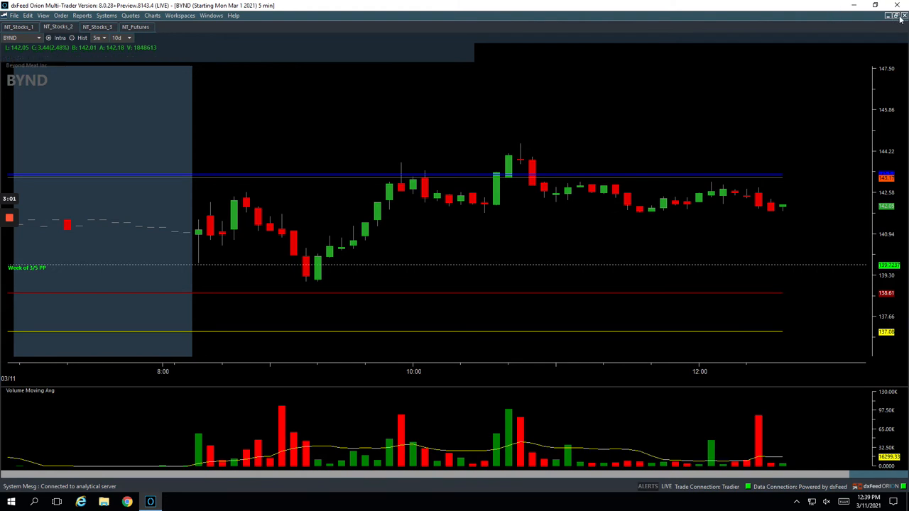
left_click(894, 16)
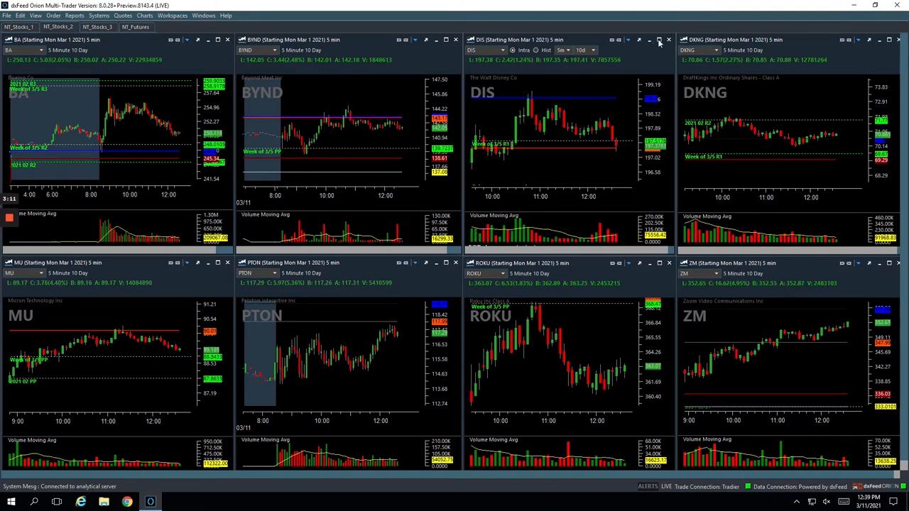
Enlarge the DIS 5-minute chart for 03/11 to fill the window
left_click(659, 40)
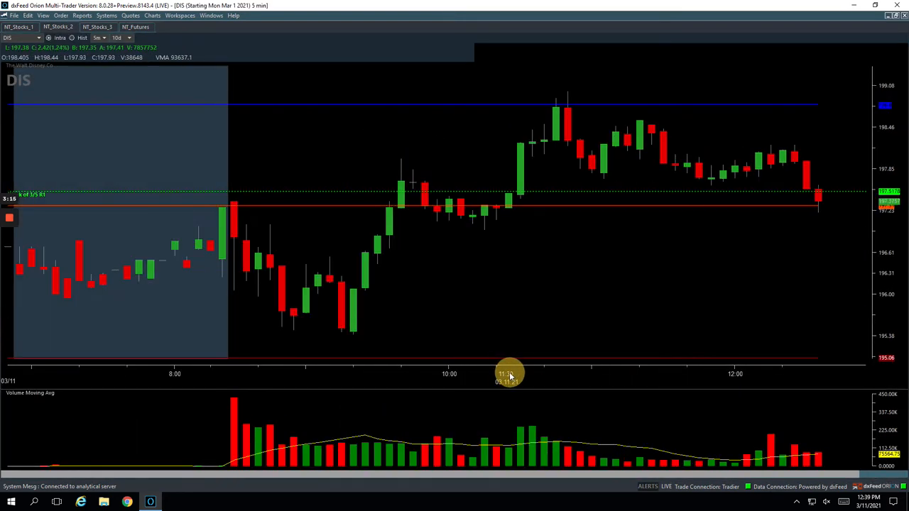
mouse_move(347, 328)
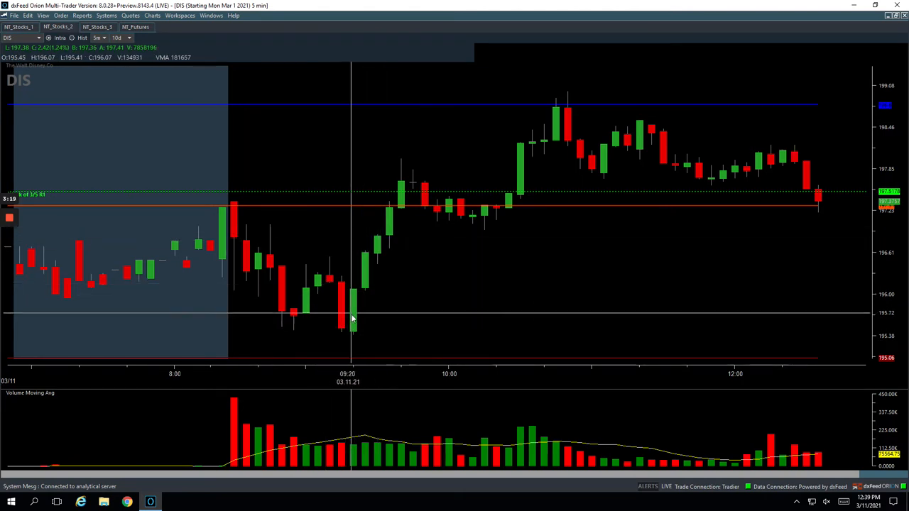
mouse_move(332, 294)
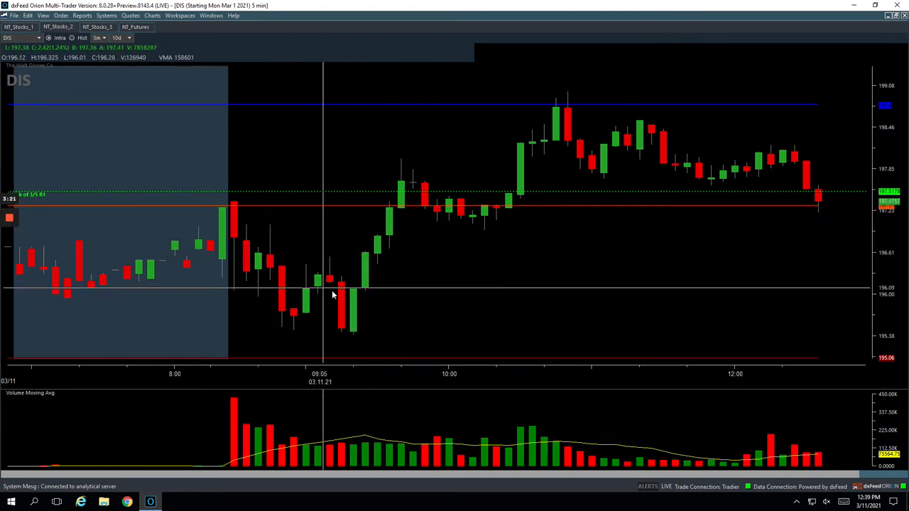
mouse_move(403, 201)
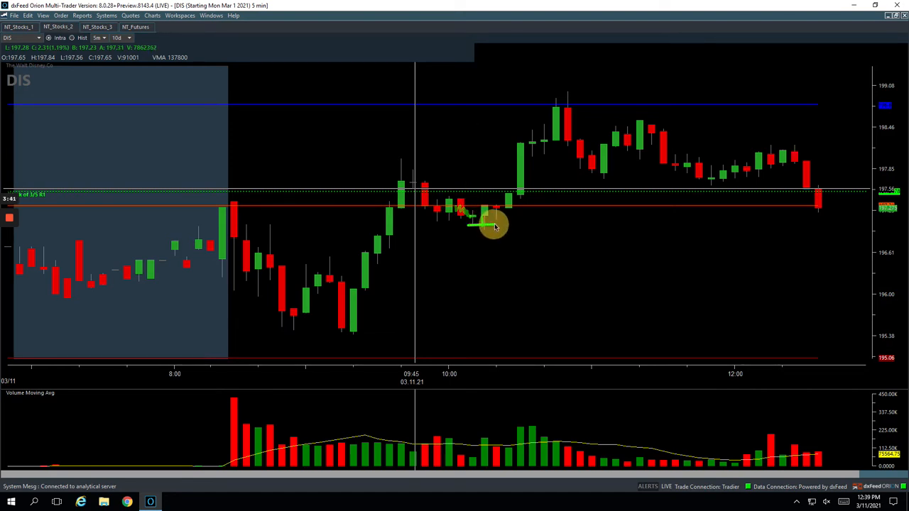
mouse_move(496, 232)
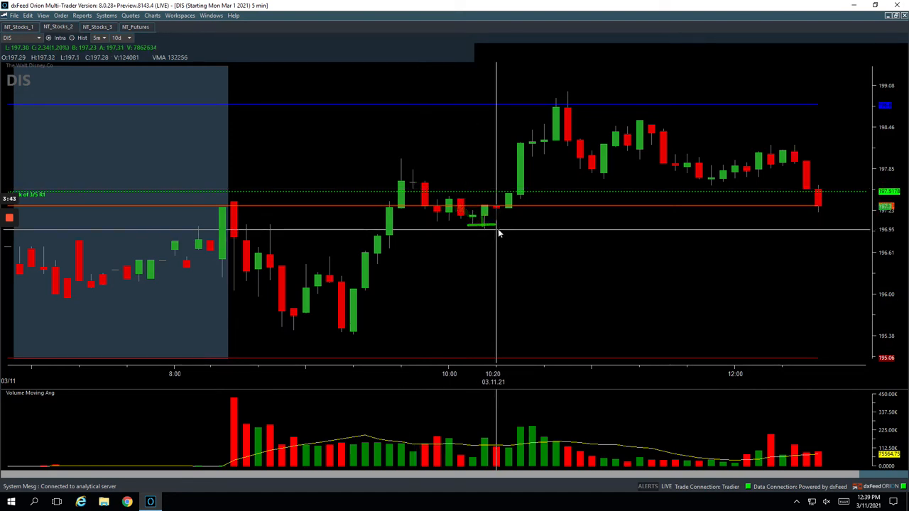
mouse_move(493, 233)
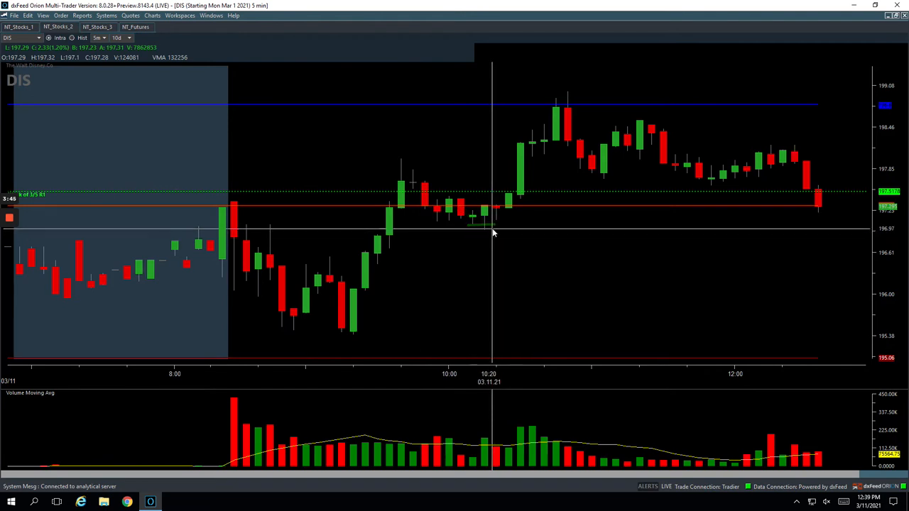
mouse_move(490, 233)
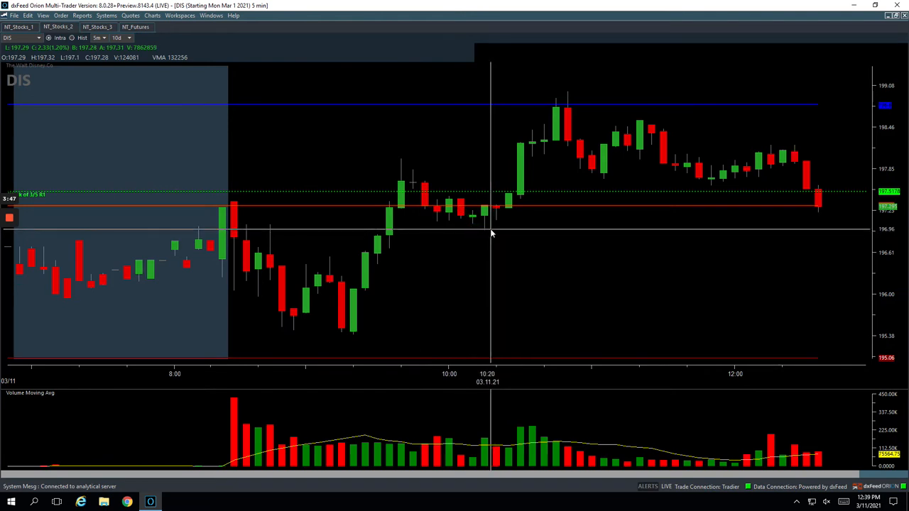
mouse_move(483, 229)
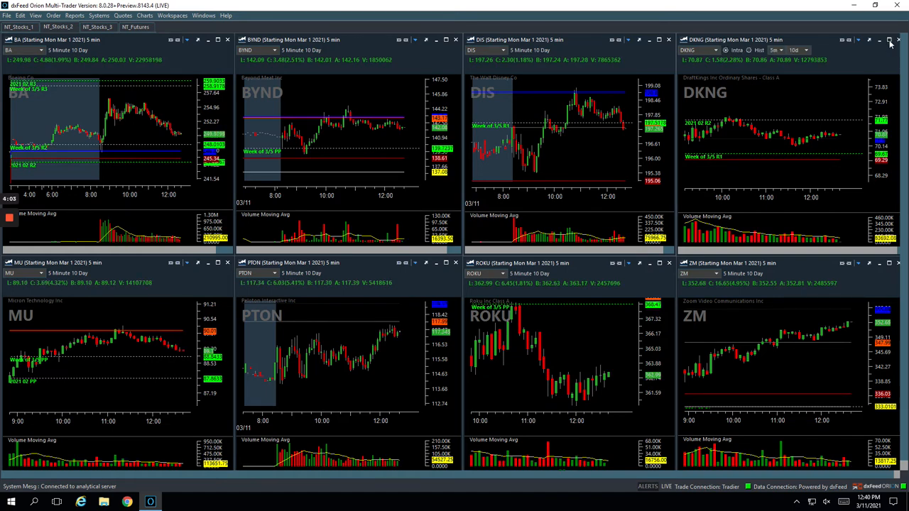
Enlarge the DKNG 5-minute chart for 03/11 to fill the window
left_click(889, 39)
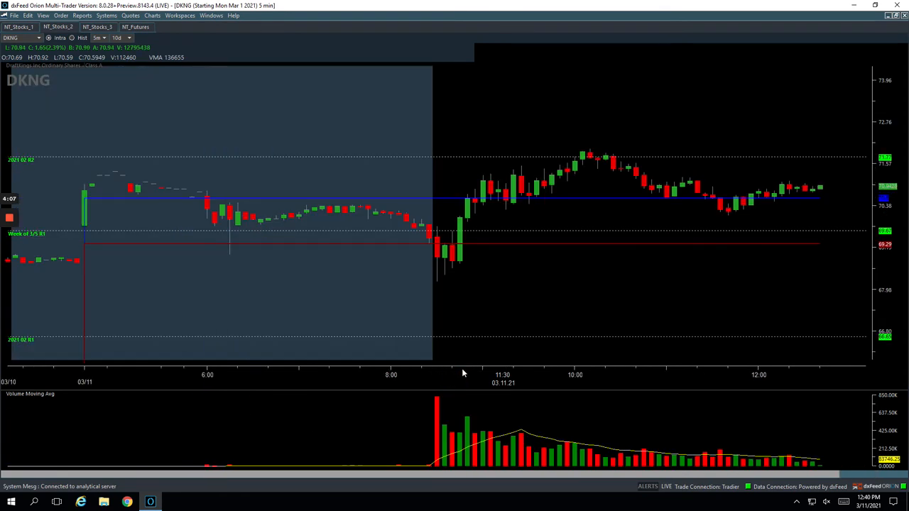
mouse_move(475, 185)
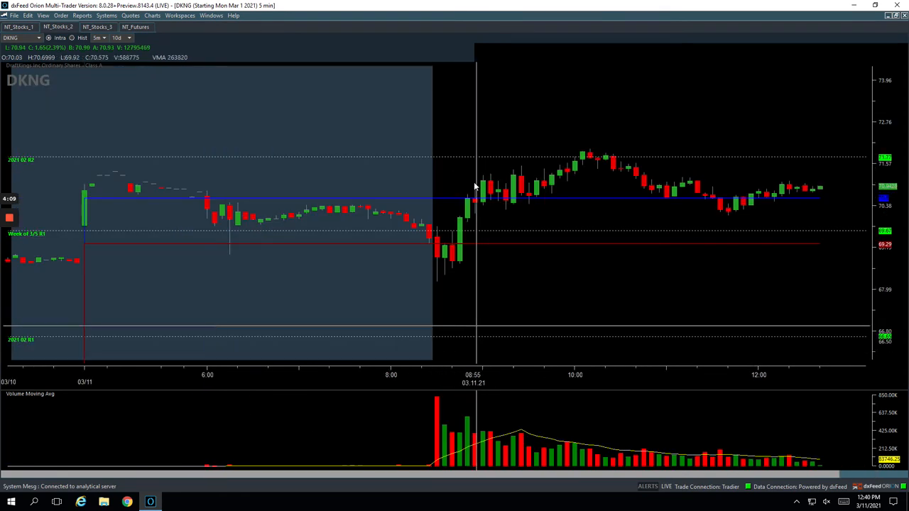
mouse_move(461, 253)
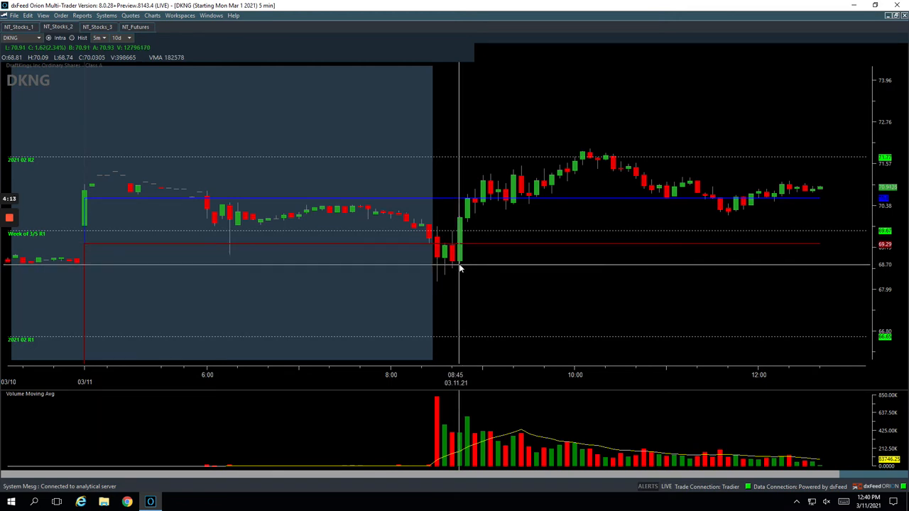
mouse_move(501, 197)
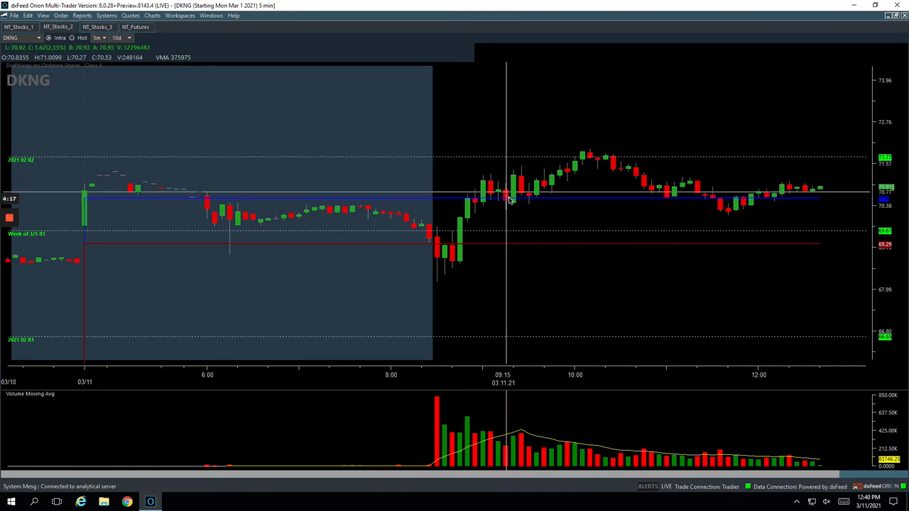
mouse_move(529, 199)
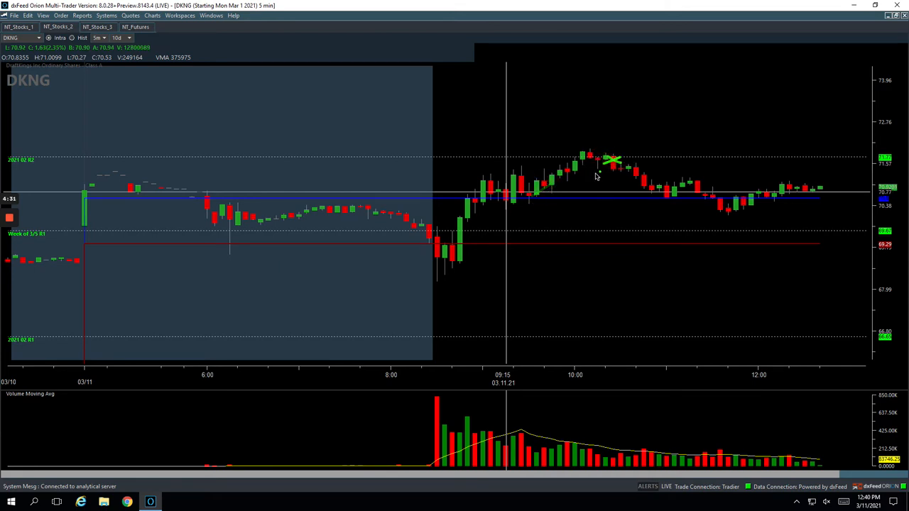
mouse_move(614, 163)
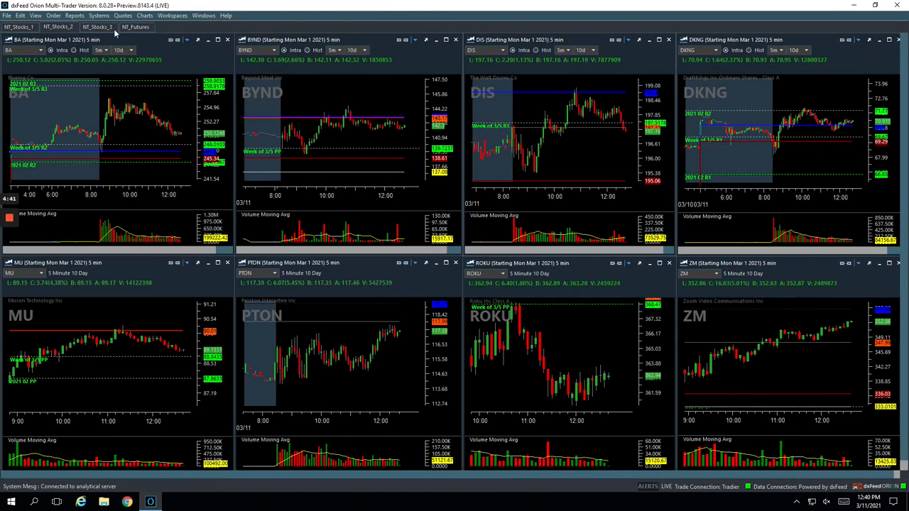
Switch to the NT_Stocks_3 workspace and maximize its NIO chart
left_click(97, 27)
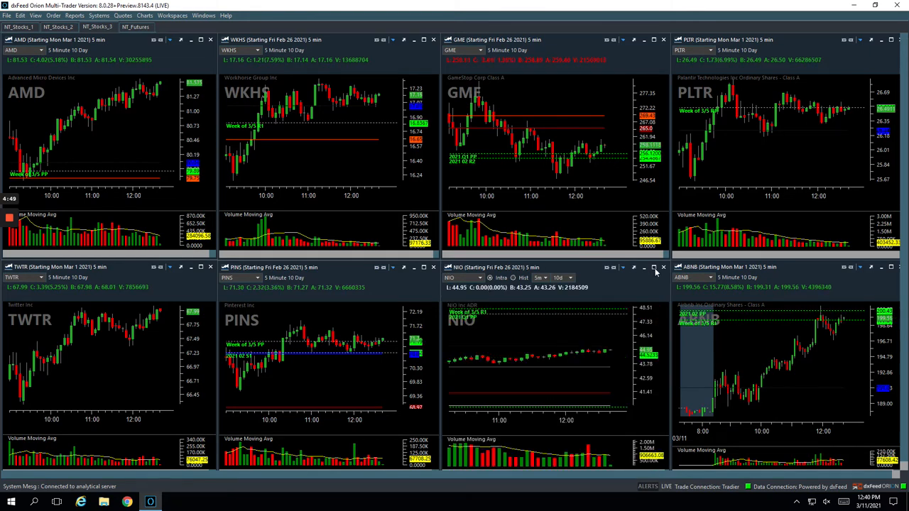
left_click(653, 267)
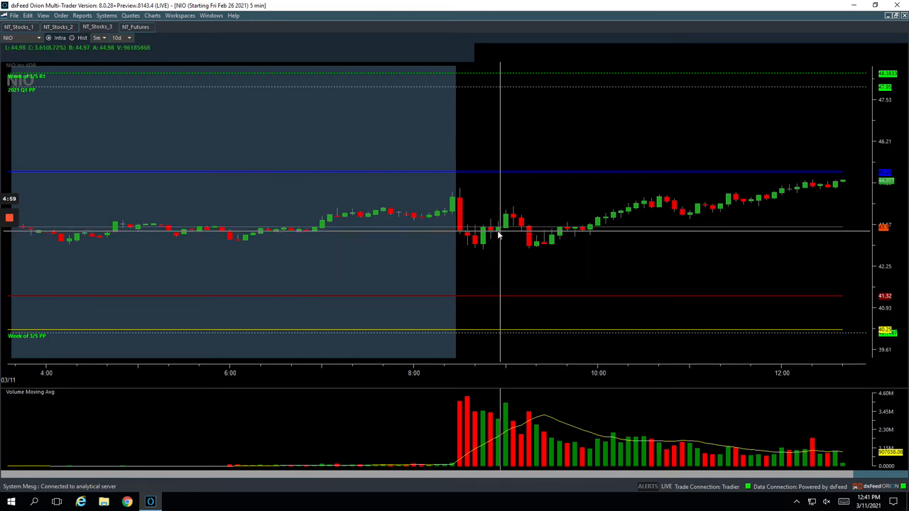
mouse_move(518, 224)
type("PTON")
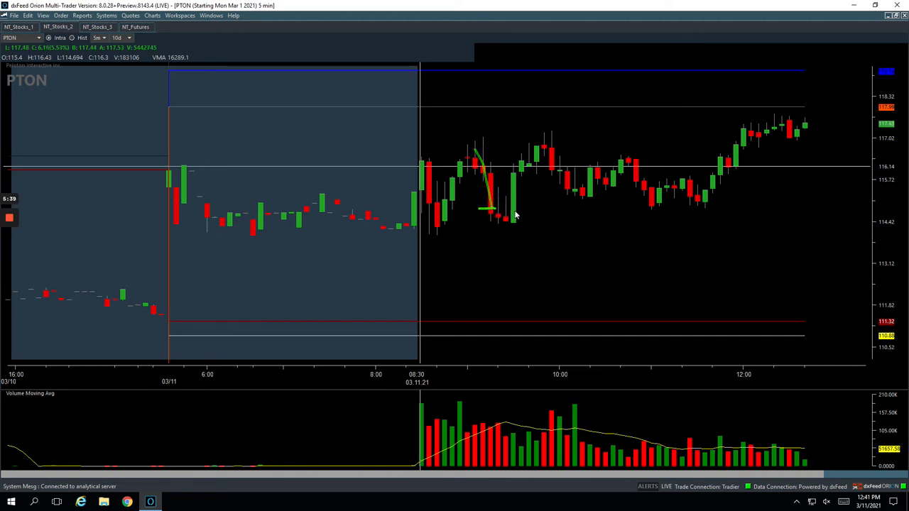
mouse_move(513, 213)
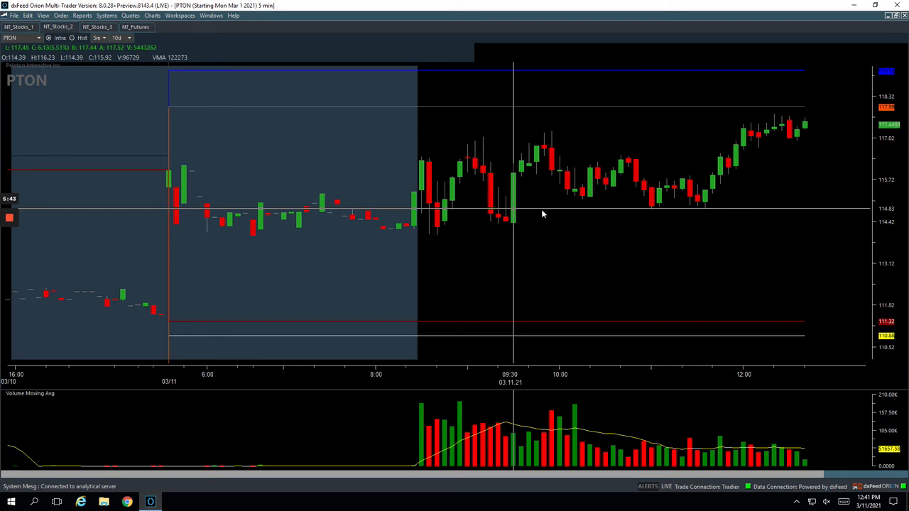
Draw a green line on the PTON chart from the 9:30 low to the 9:50 high
left_click_drag(513, 221, 540, 149)
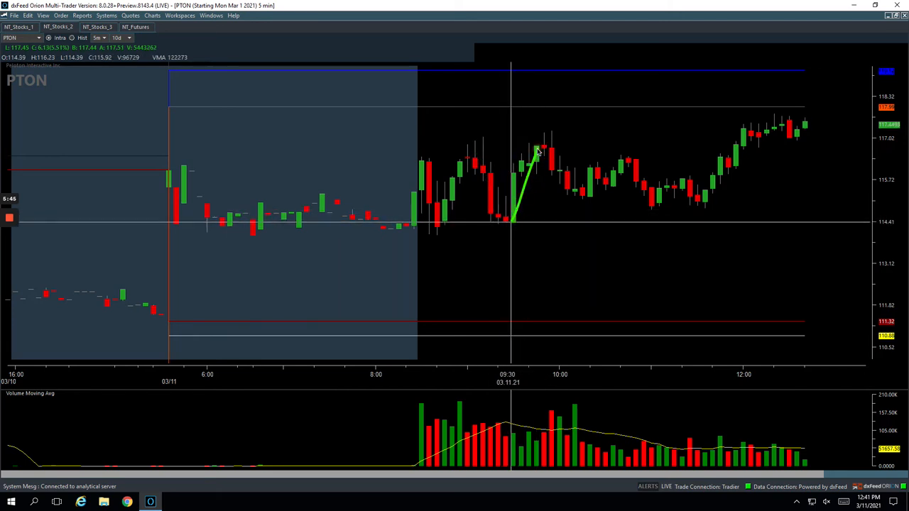
mouse_move(659, 163)
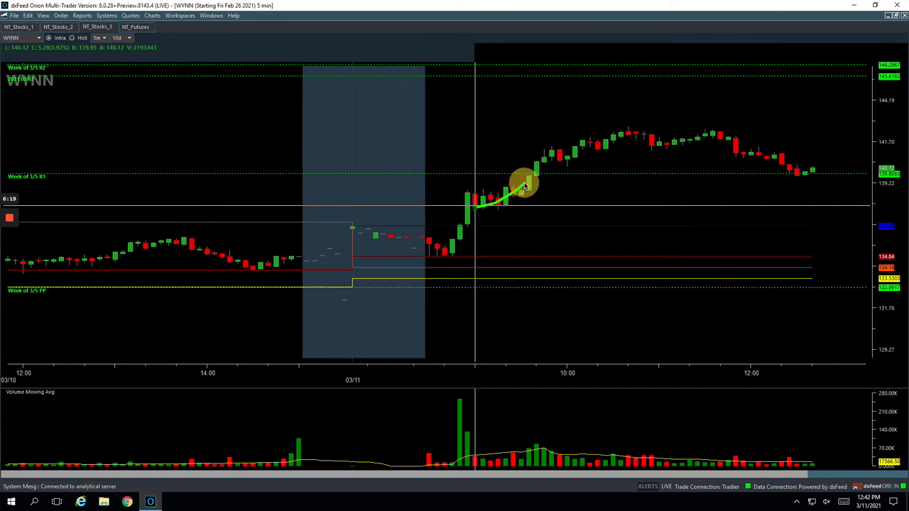
mouse_move(550, 152)
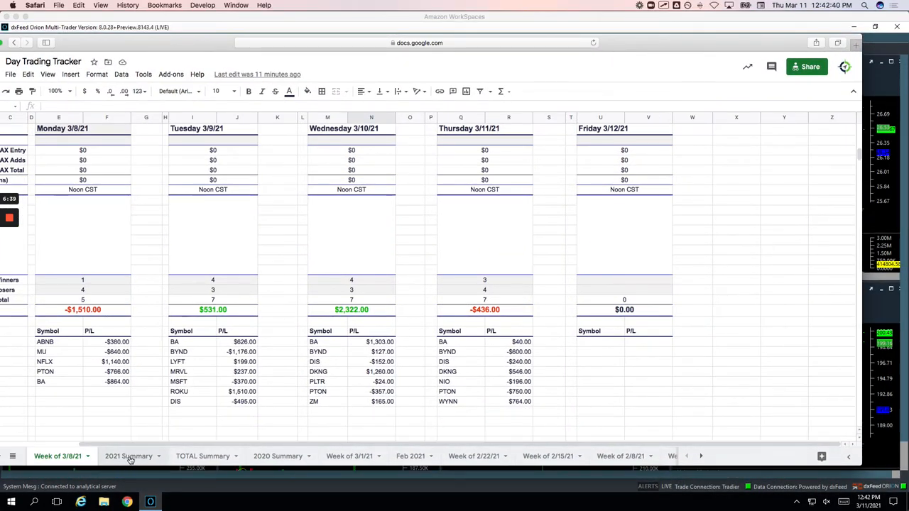
Open the 2021 Summary sheet ($17,539.50 over 322 trades) and click two cells in it
left_click(129, 456)
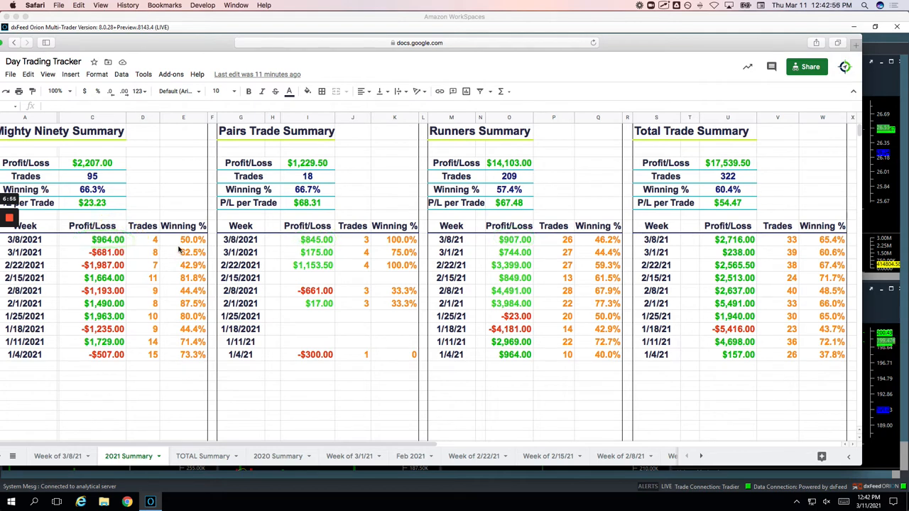
left_click(193, 240)
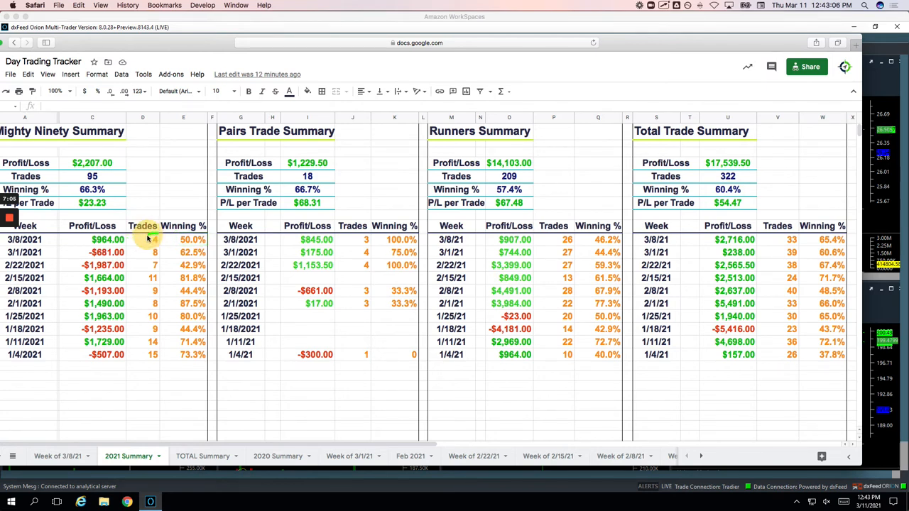
left_click(154, 240)
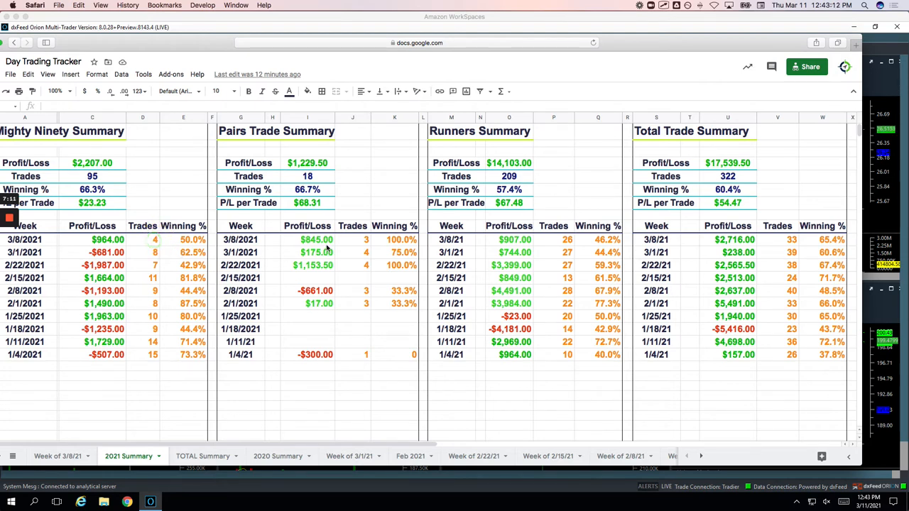
mouse_move(372, 266)
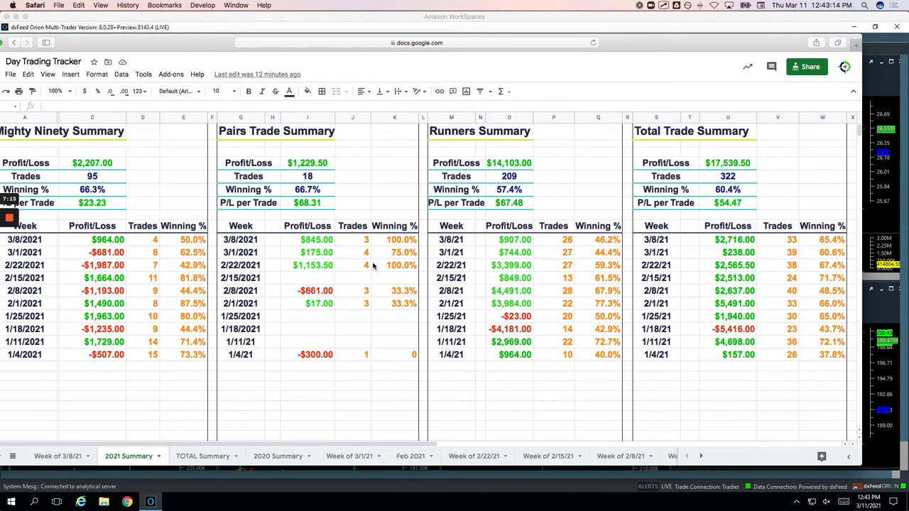
mouse_move(376, 253)
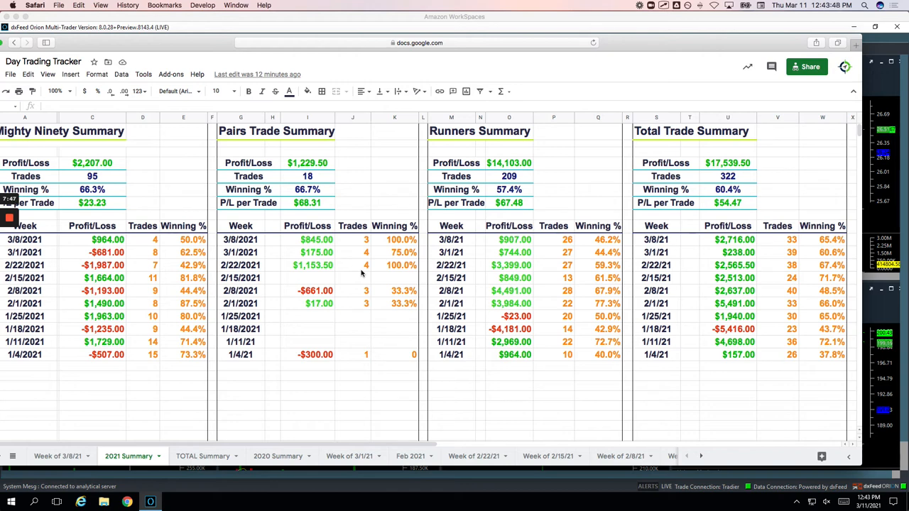
mouse_move(290, 266)
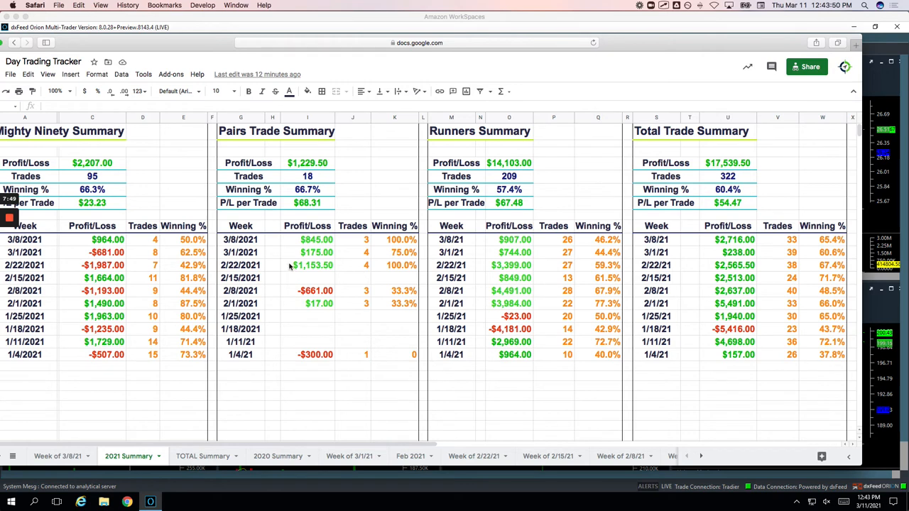
mouse_move(350, 268)
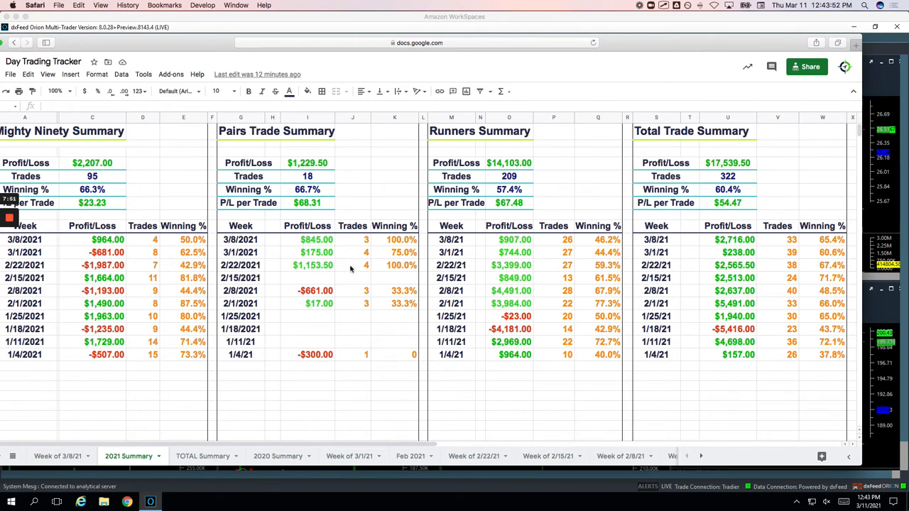
mouse_move(350, 268)
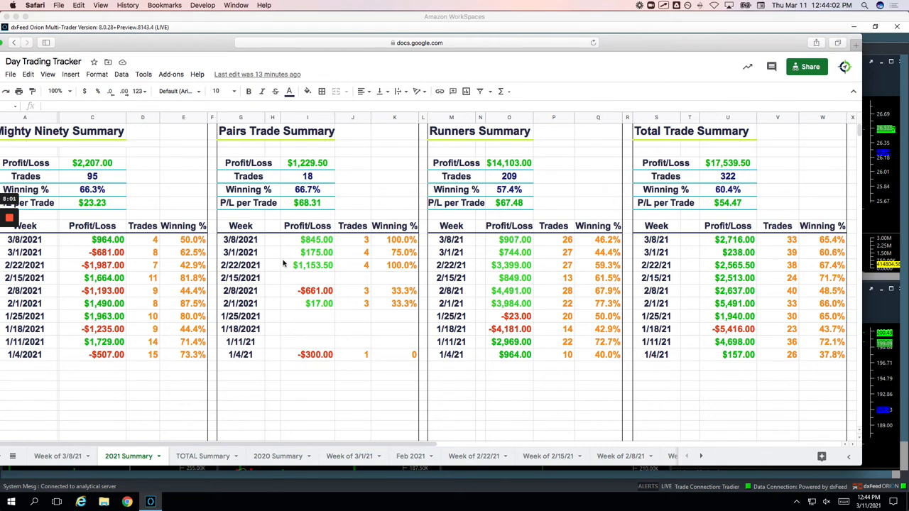
mouse_move(287, 264)
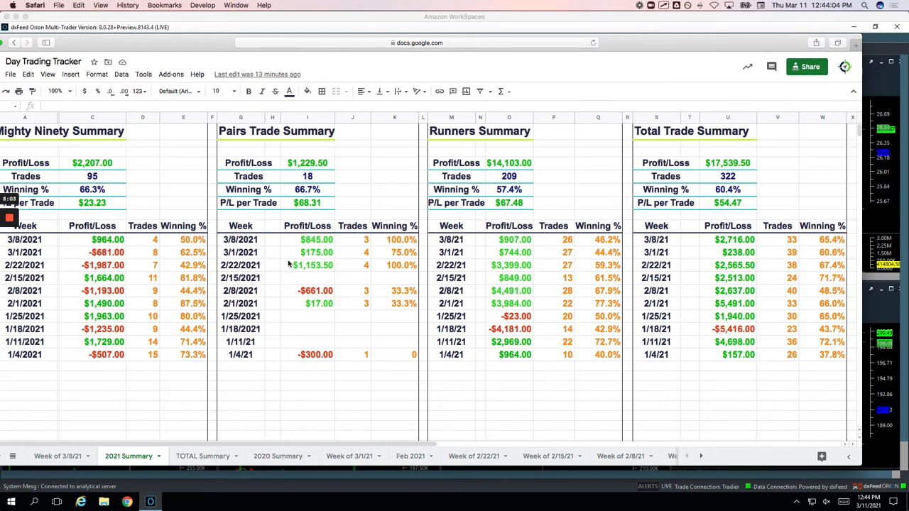
mouse_move(355, 268)
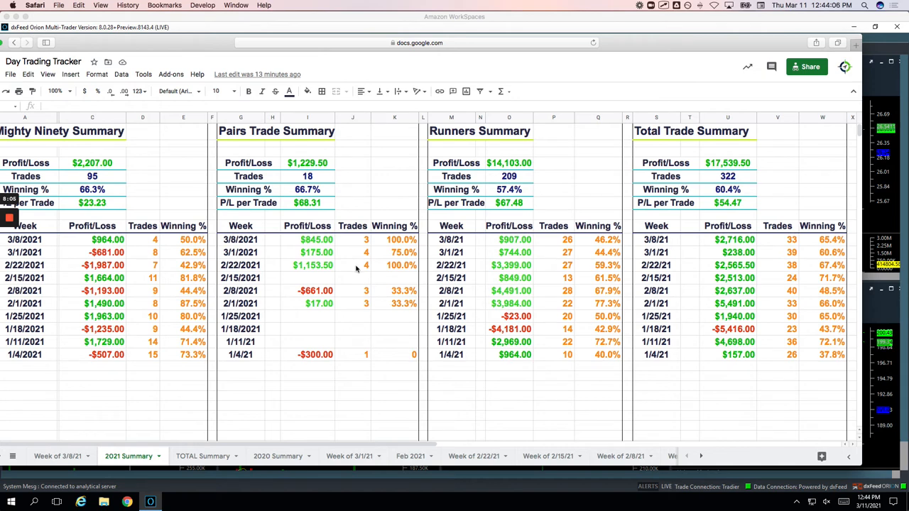
mouse_move(357, 269)
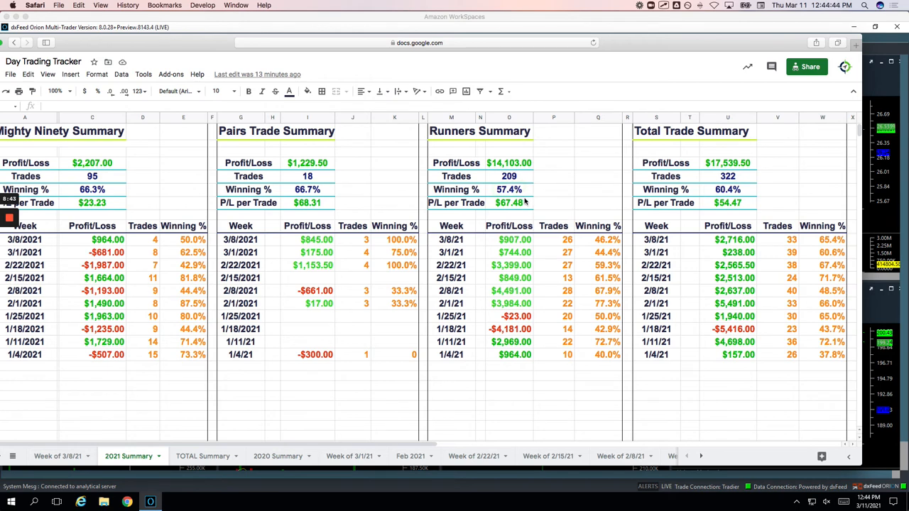
mouse_move(600, 248)
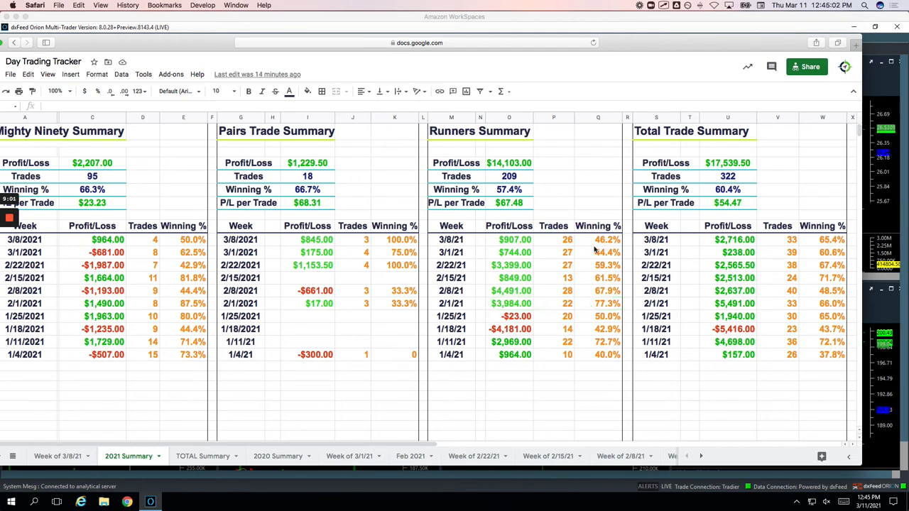
mouse_move(604, 249)
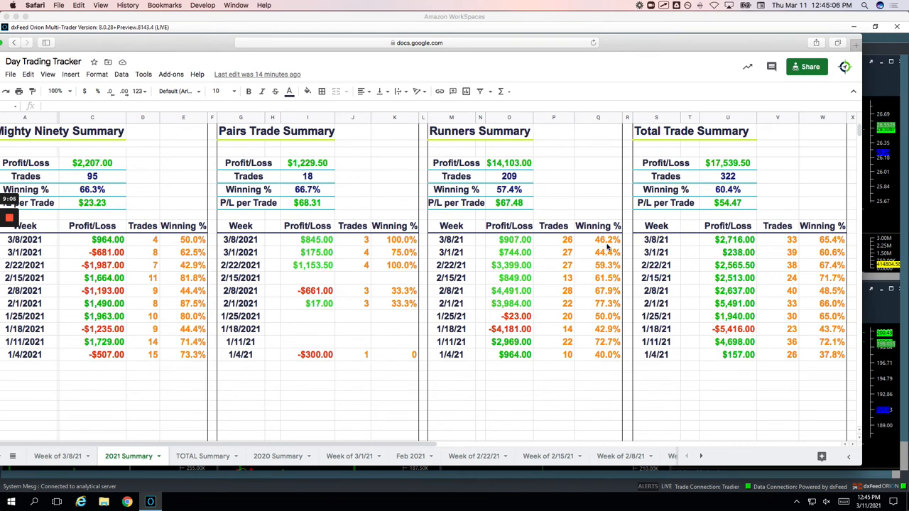
Scroll right until the P/L by DOW table appears, starting with Monday at -$870
scroll("right", 3)
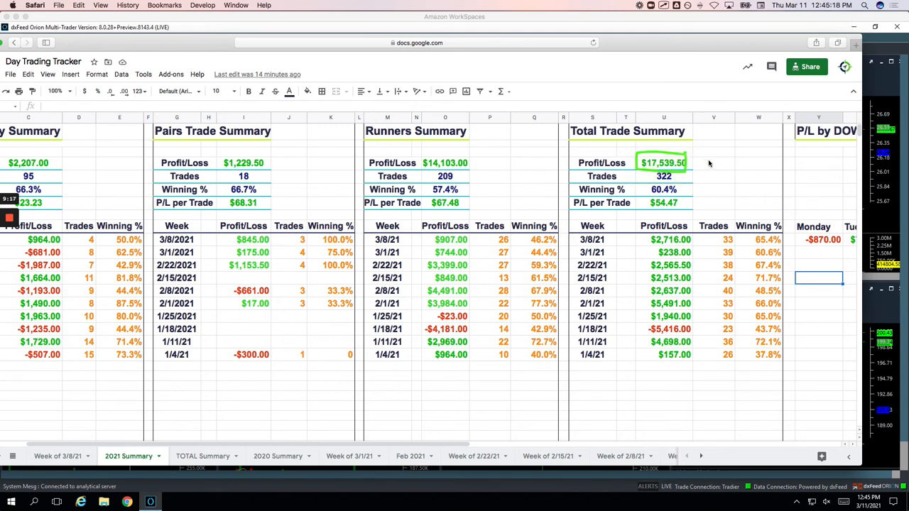
Show the TOTAL Summary sheet: $53,327.39 profit over 1,102 trades at 58.4% winning
left_click(202, 456)
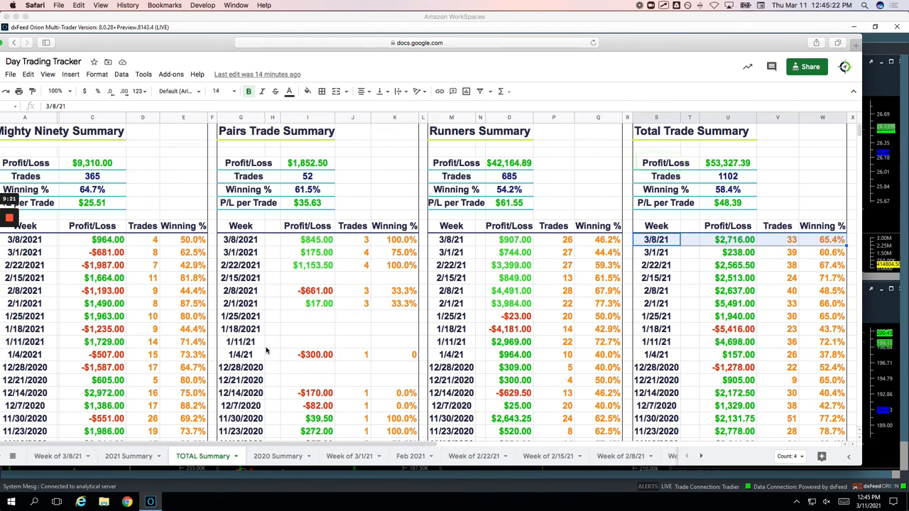
mouse_move(104, 210)
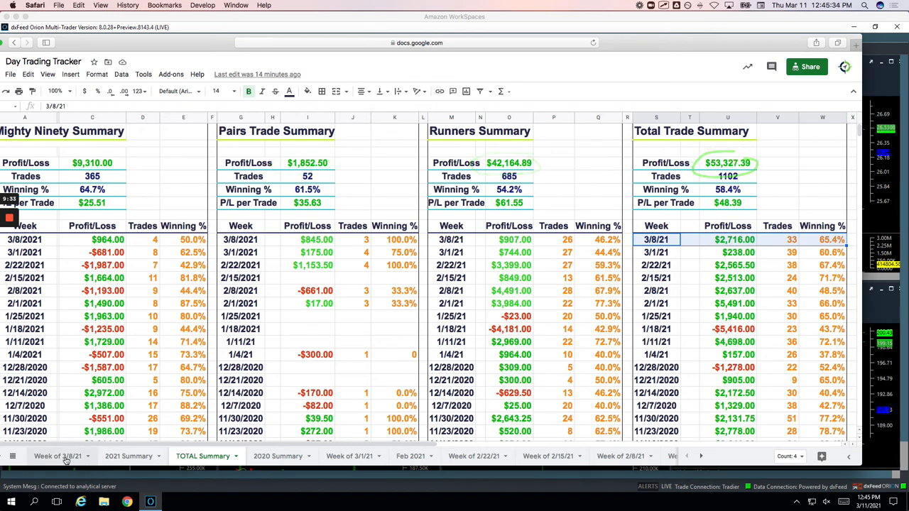
Open the 2021 Summary sheet and scroll right to the Monday–Friday P/L by DOW table
left_click(129, 456)
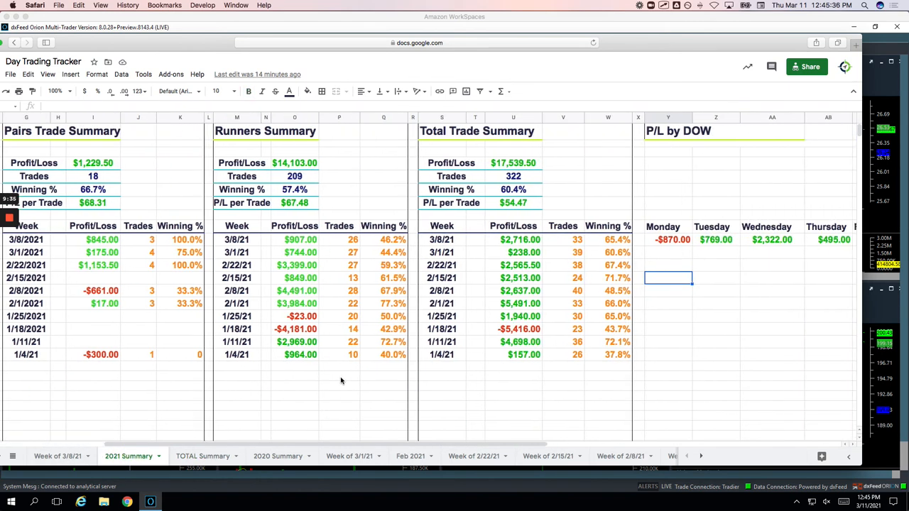
scroll("right", 3)
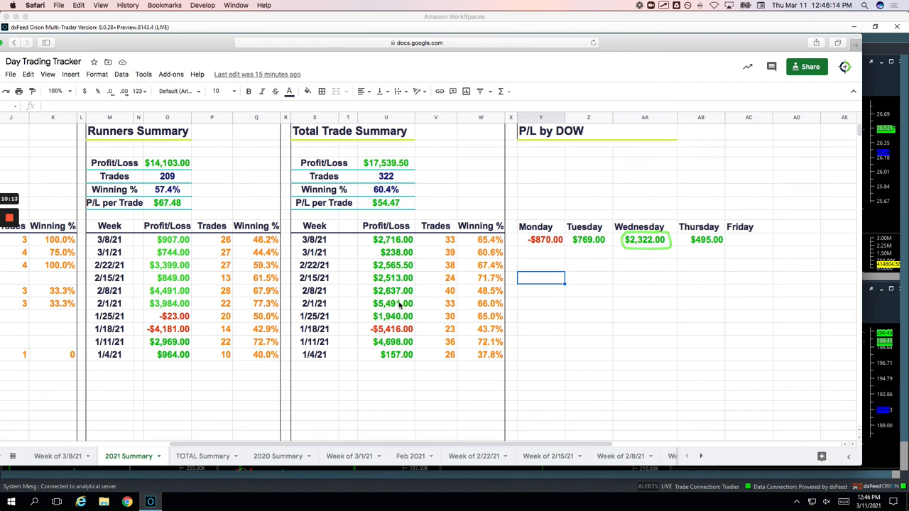
mouse_move(427, 303)
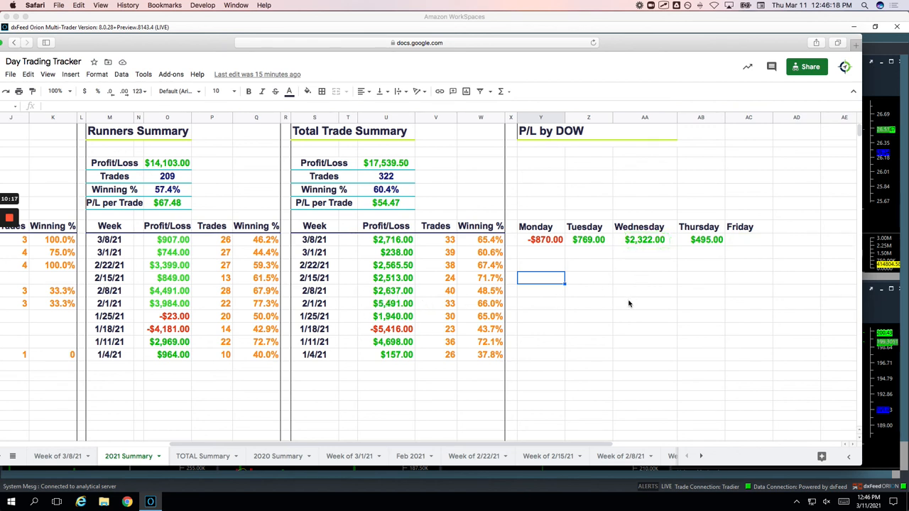
mouse_move(598, 294)
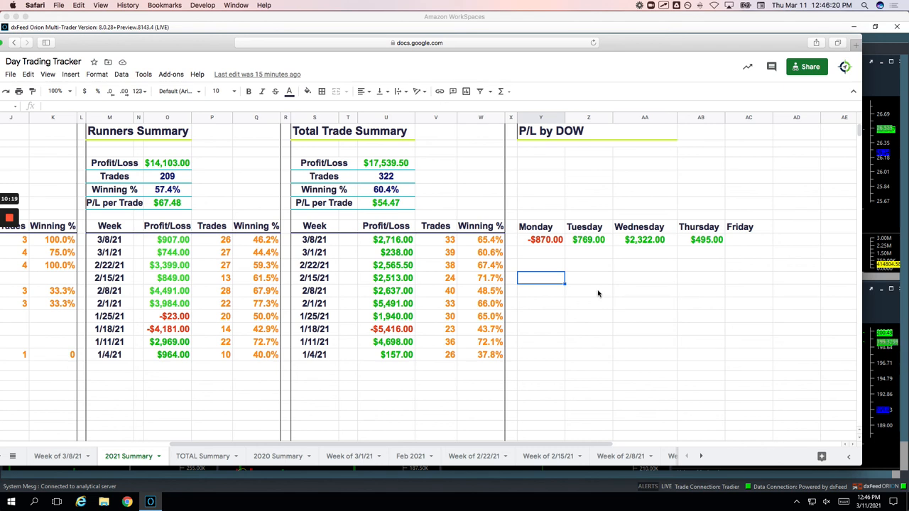
mouse_move(573, 255)
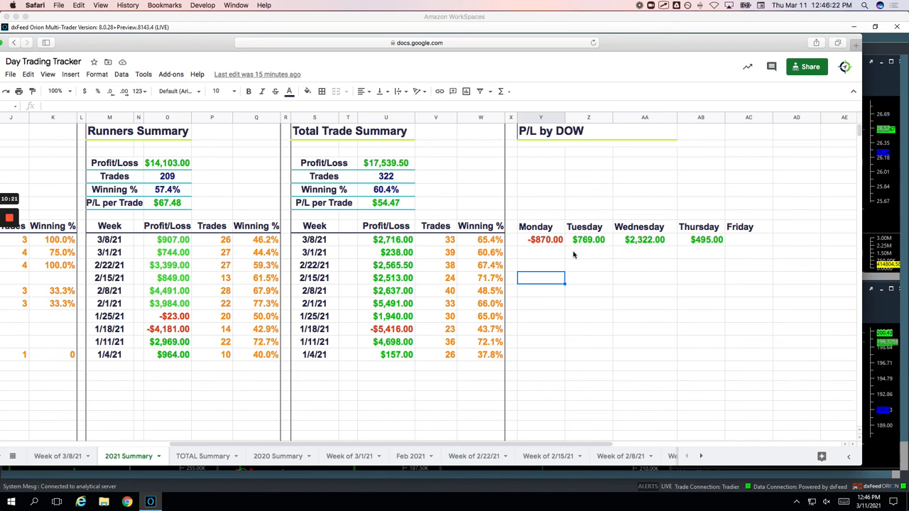
left_click(545, 239)
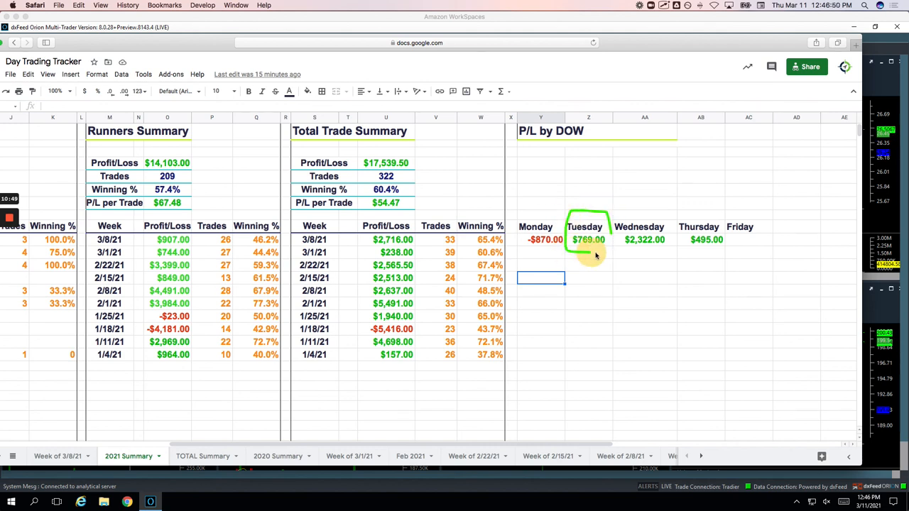
left_click_drag(607, 213, 667, 252)
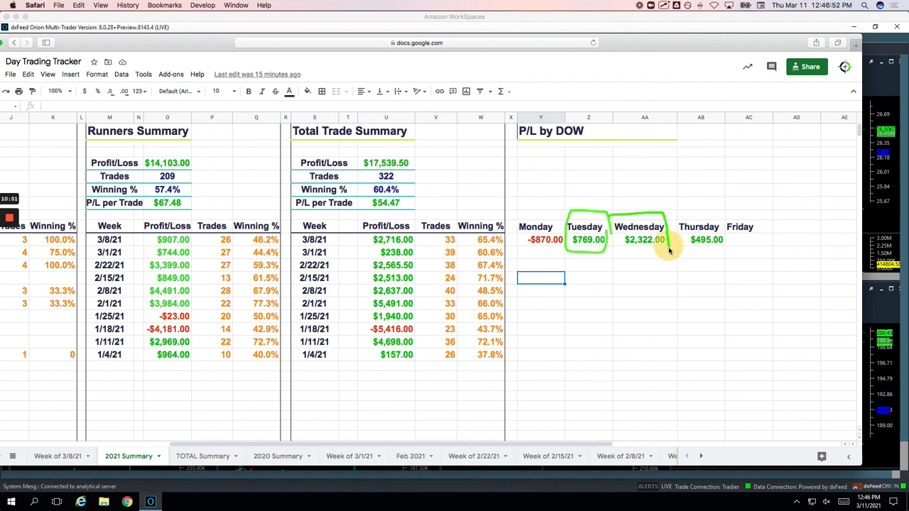